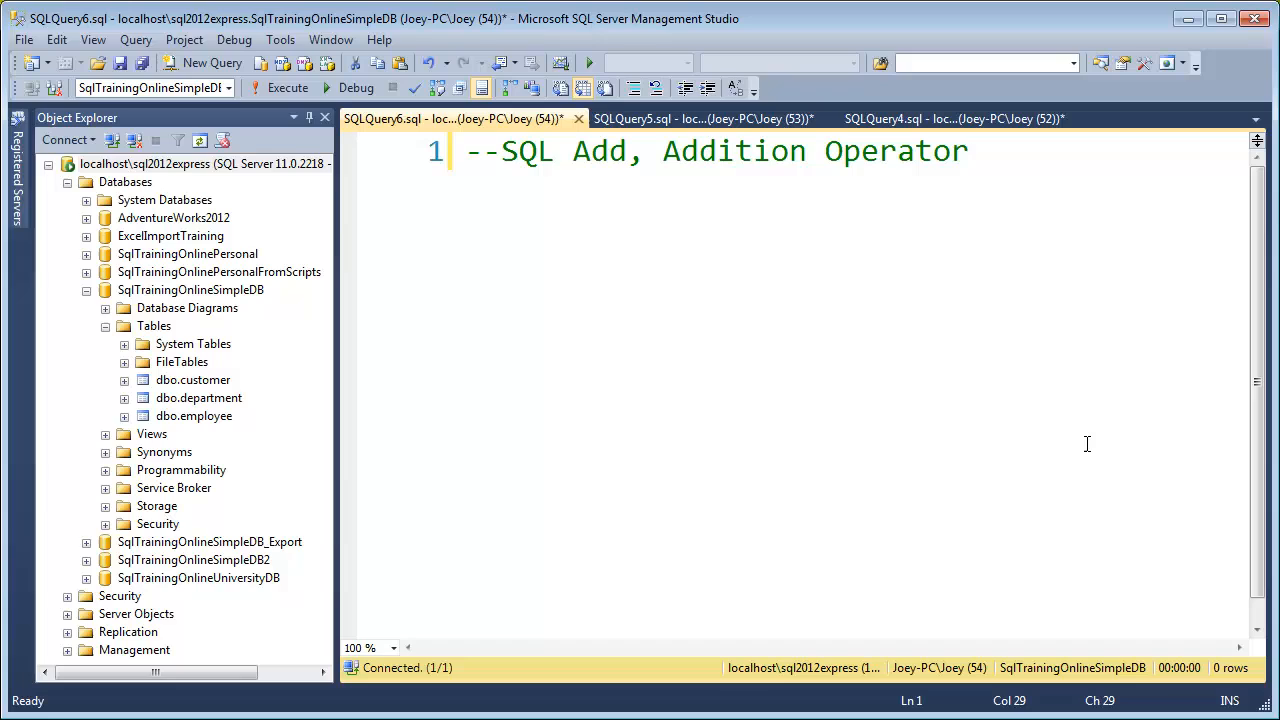
pyautogui.moveTo(1023, 166)
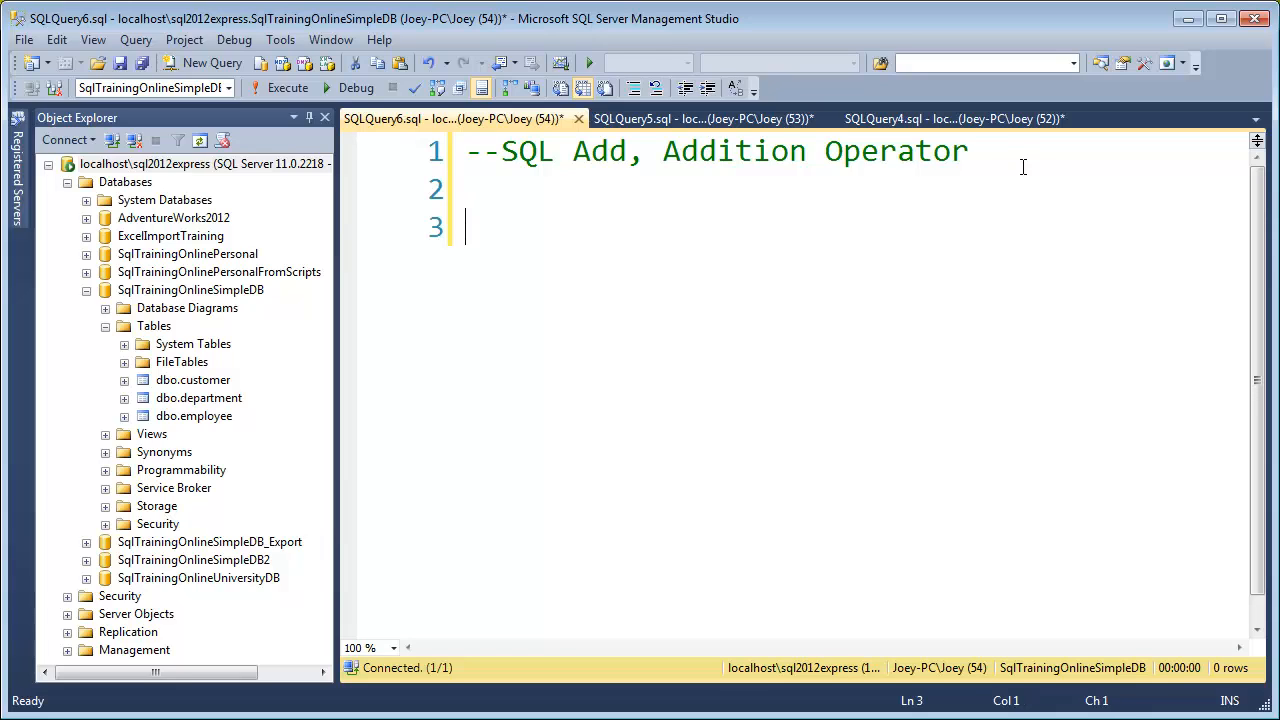
# Write select * from employee beneath the Addition Operator comment, using IntelliSense for employee.
pyautogui.write('+')
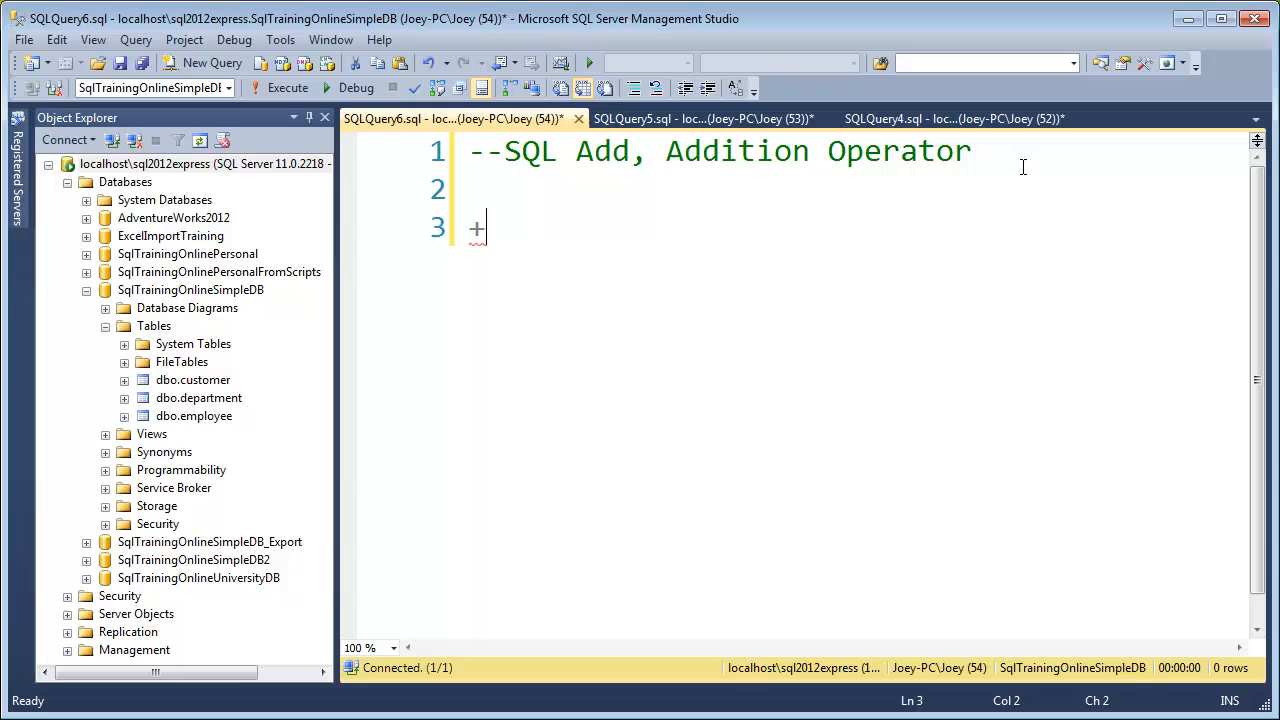
pyautogui.write('select * from')
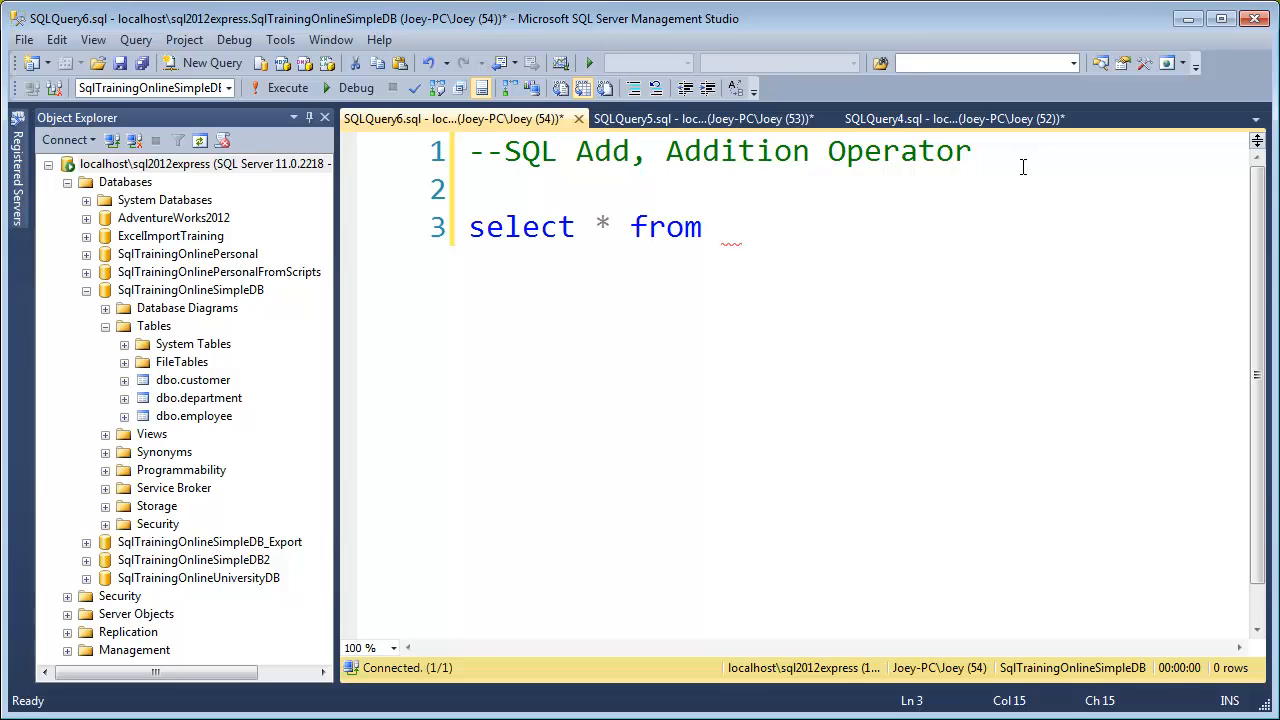
pyautogui.write('employee')
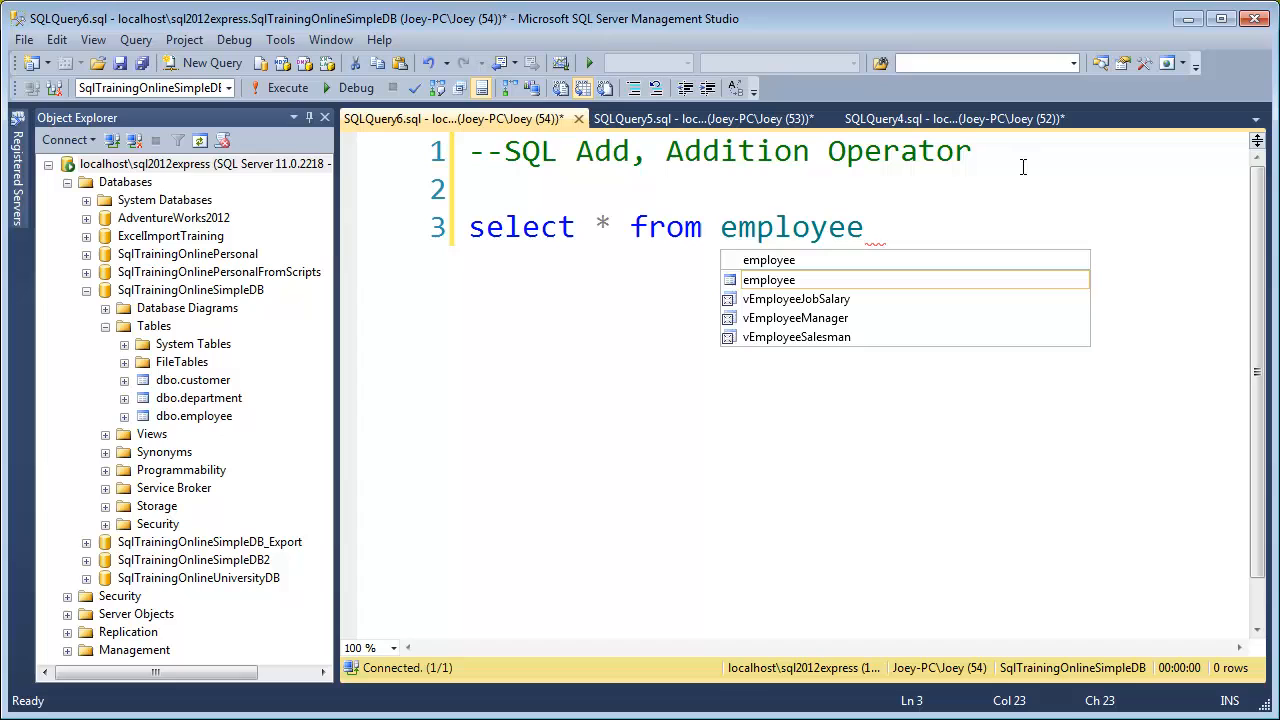
# Run select * from employee, then narrow it to salary and commision and rerun.
pyautogui.click(287, 88)
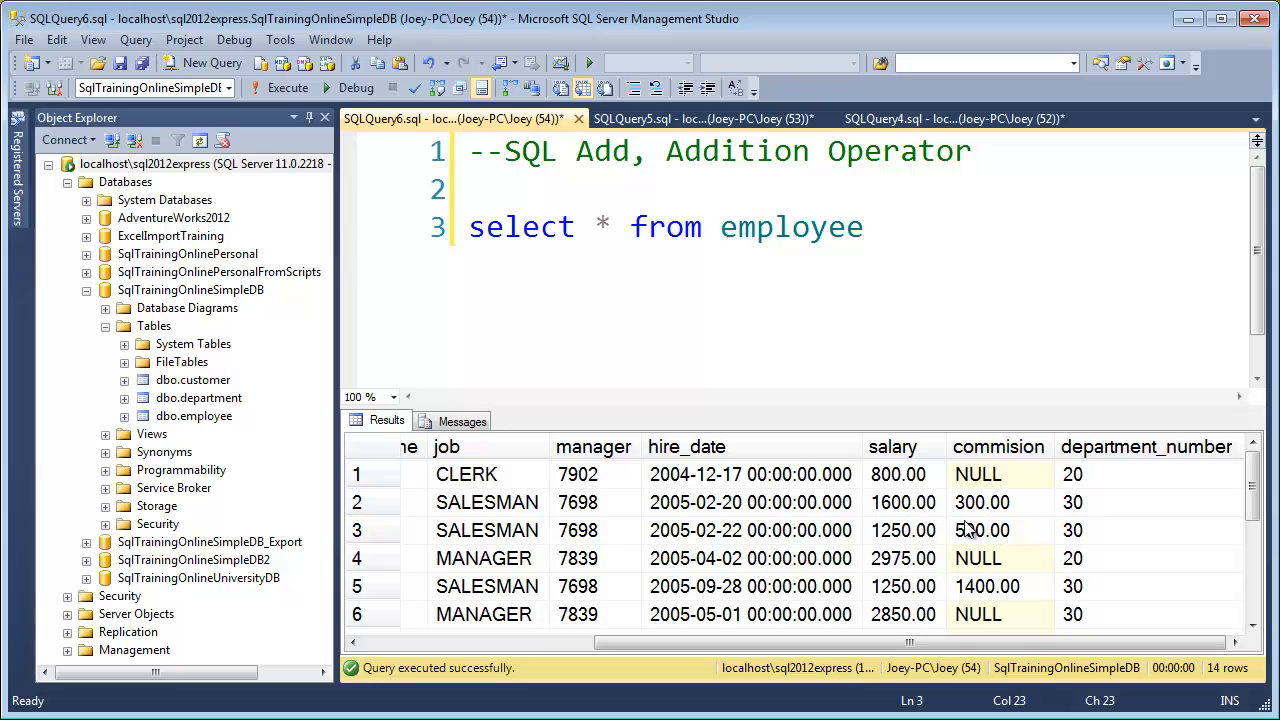
pyautogui.click(631, 227)
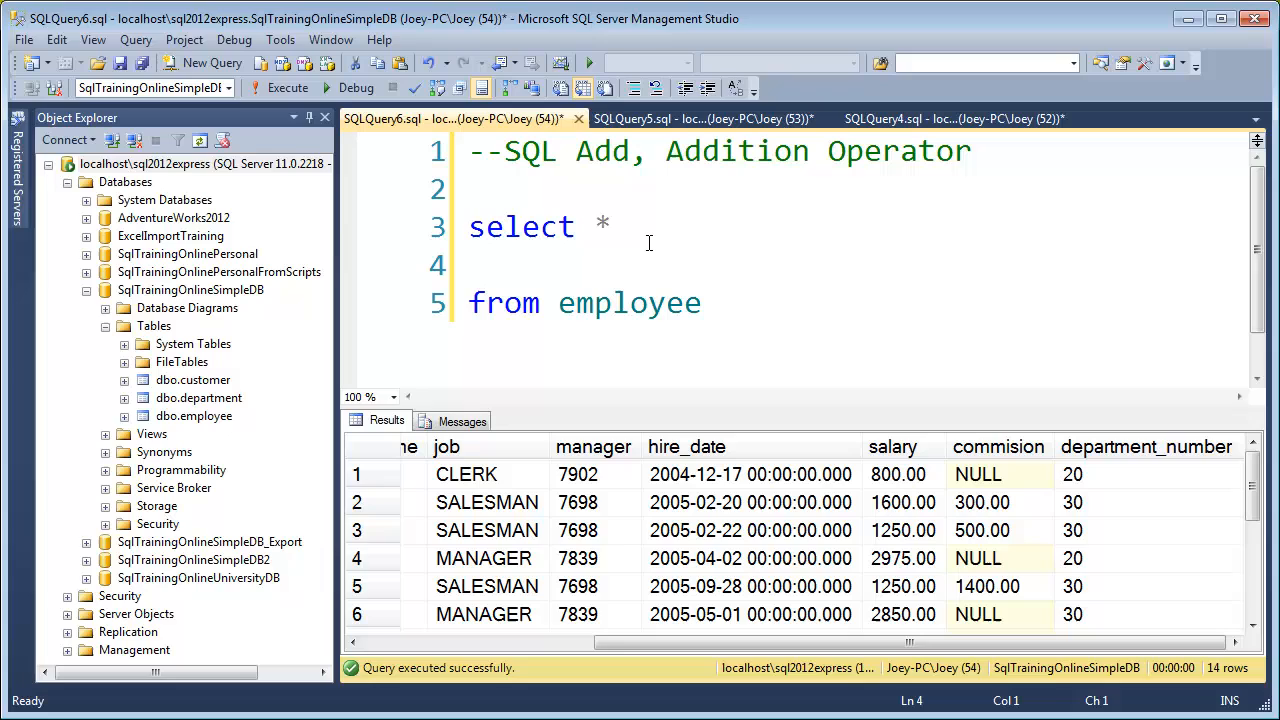
pyautogui.write('salary')
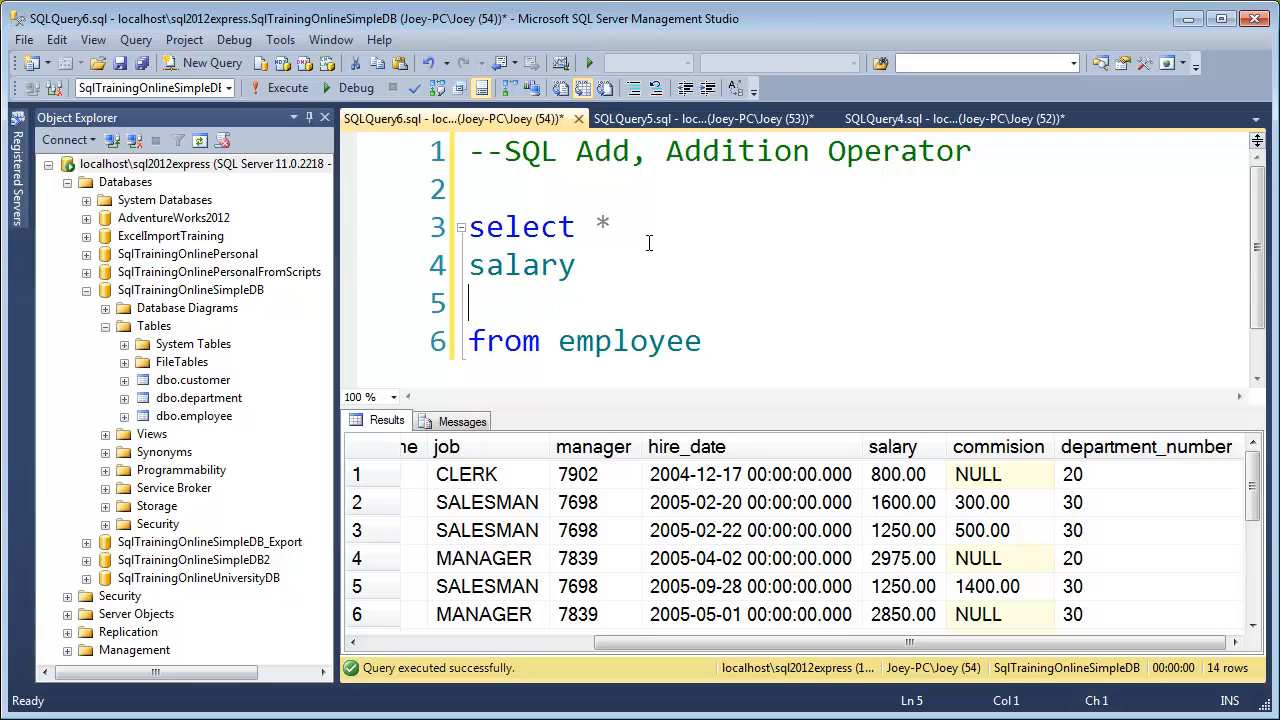
pyautogui.write(',commis')
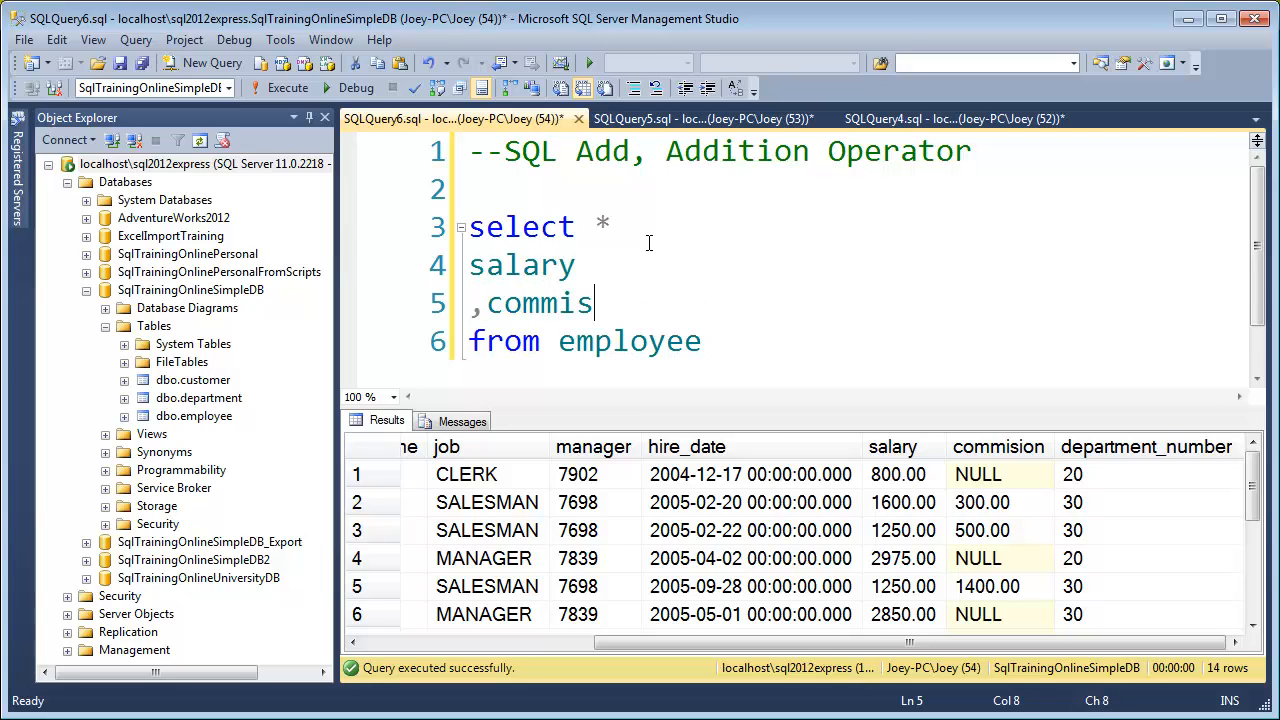
pyautogui.write('sion')
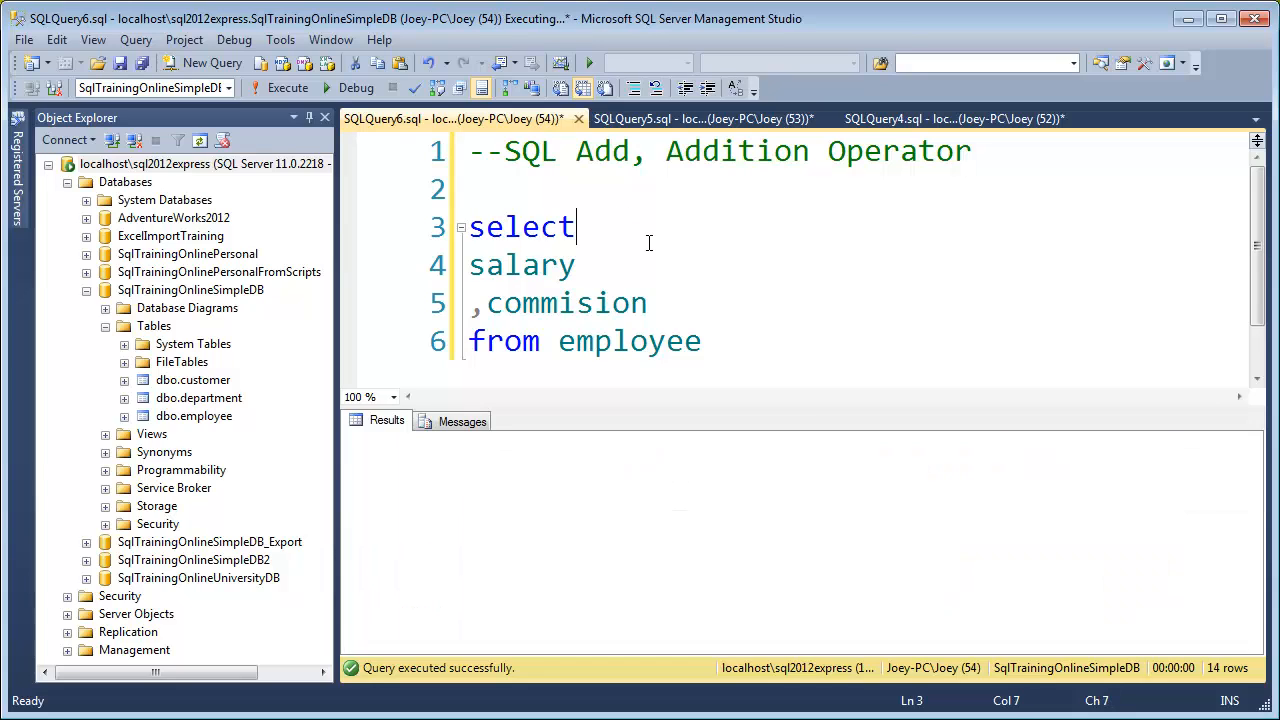
pyautogui.click(287, 88)
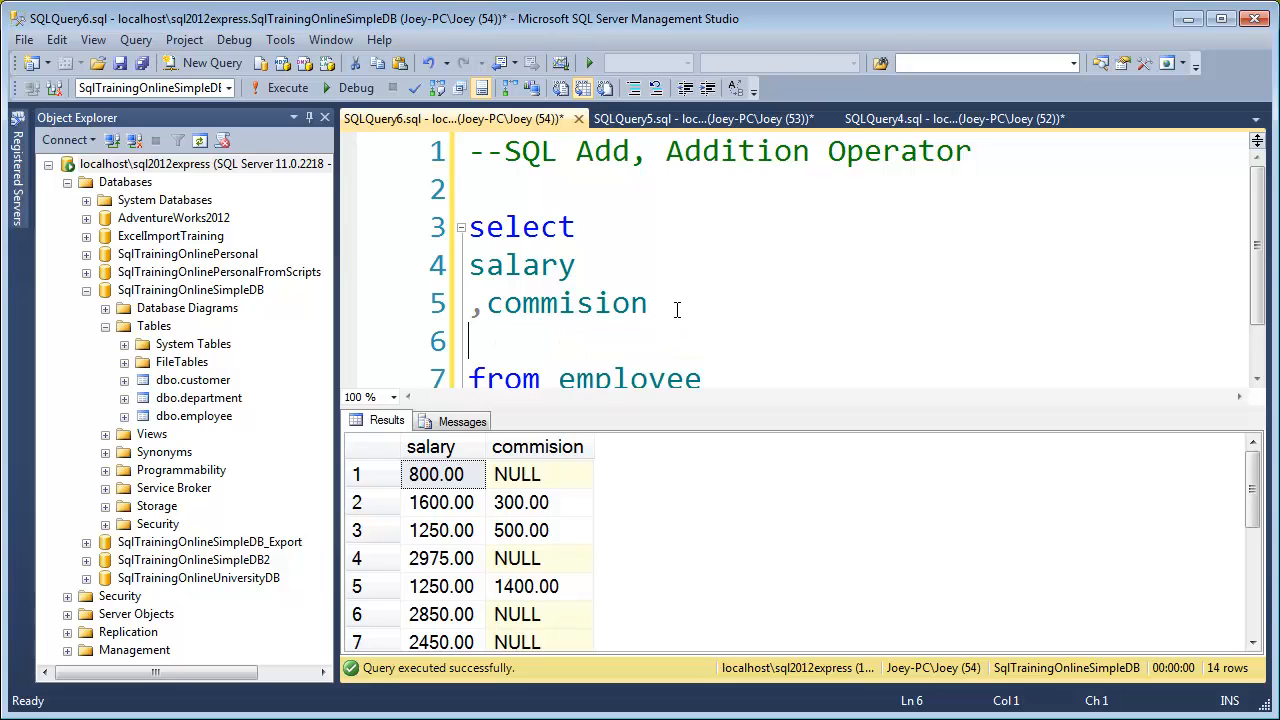
# Add a ,salary + commision expression line before from employee.
pyautogui.write(',')
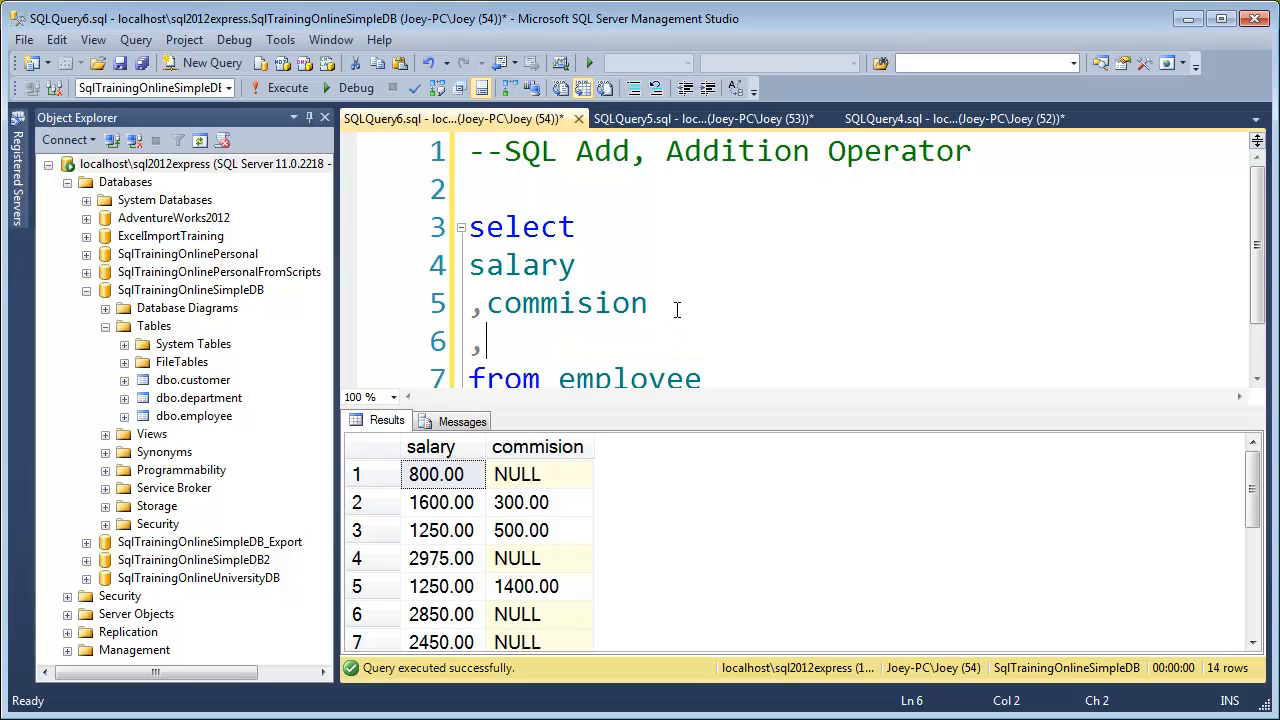
pyautogui.write('salary')
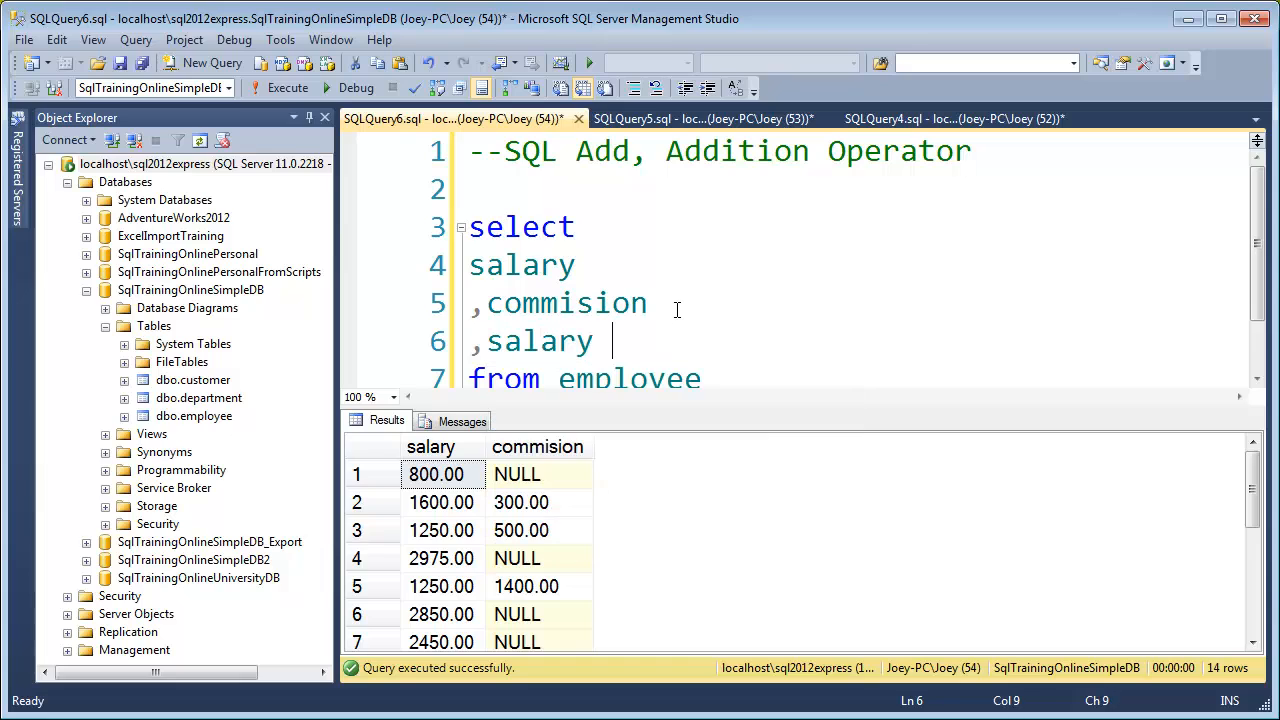
pyautogui.write('+ com')
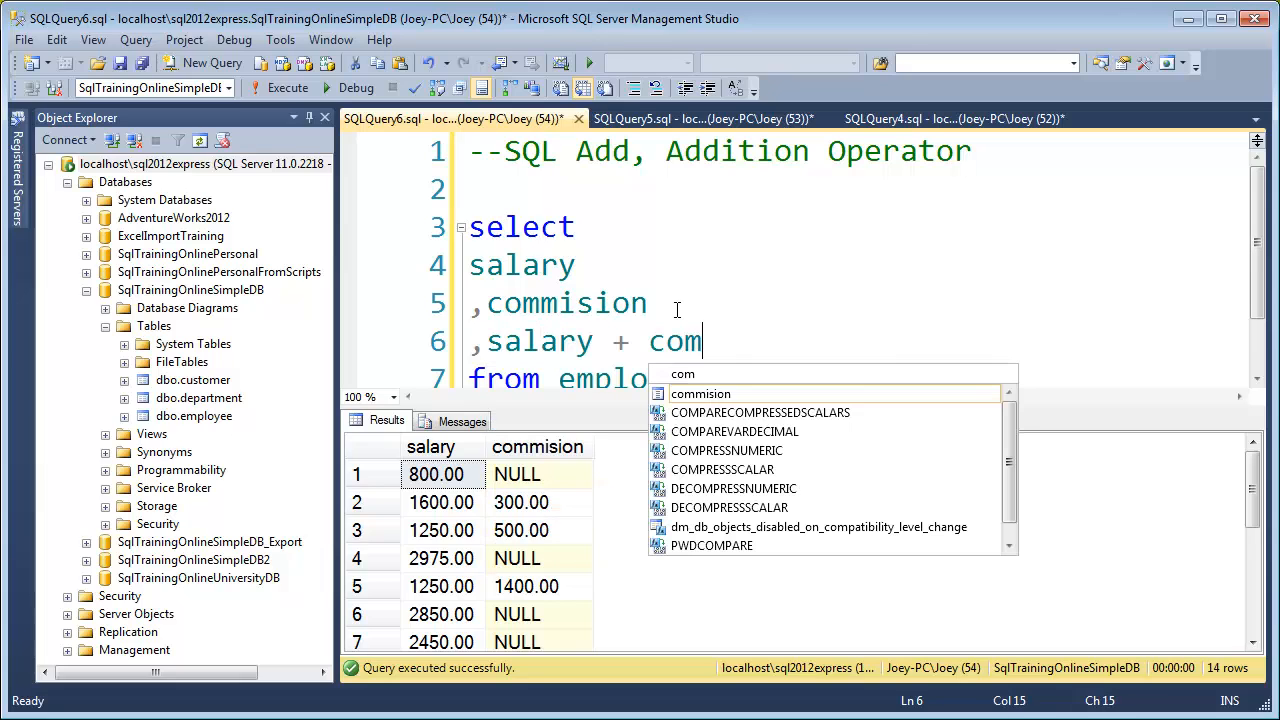
pyautogui.write('mision')
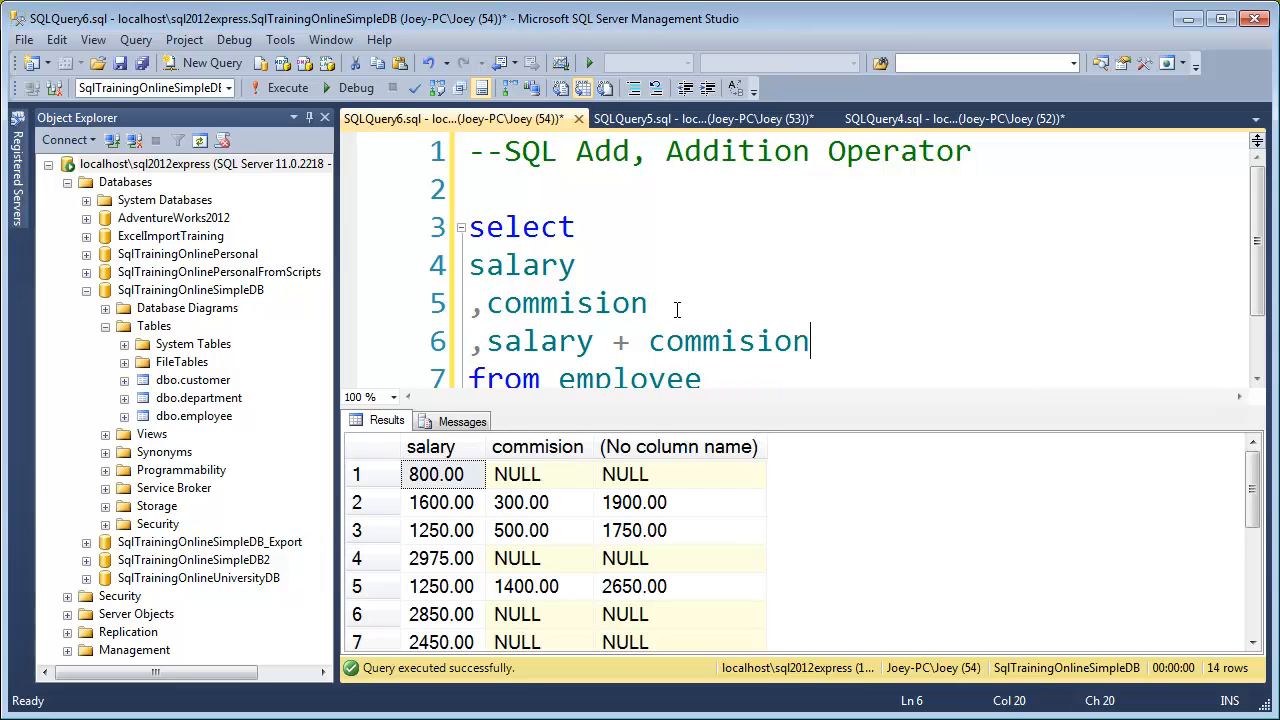
pyautogui.moveTo(568, 531)
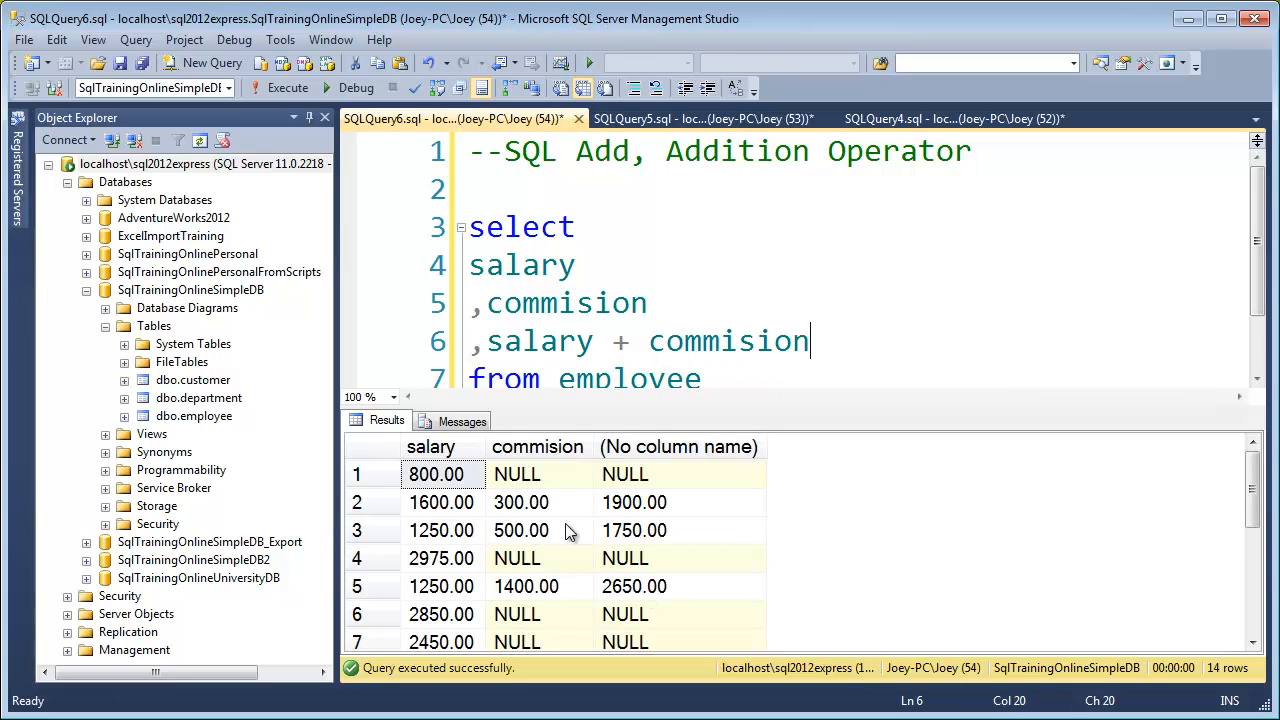
pyautogui.moveTo(550, 570)
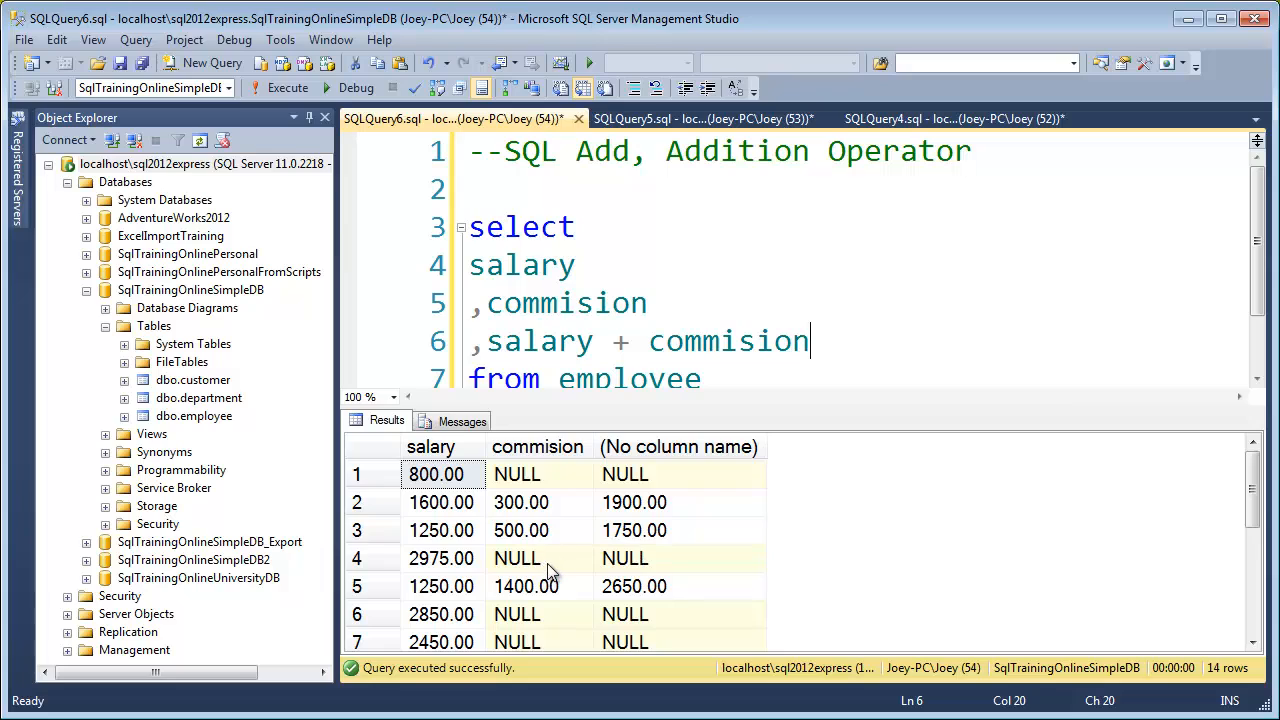
pyautogui.moveTo(533, 488)
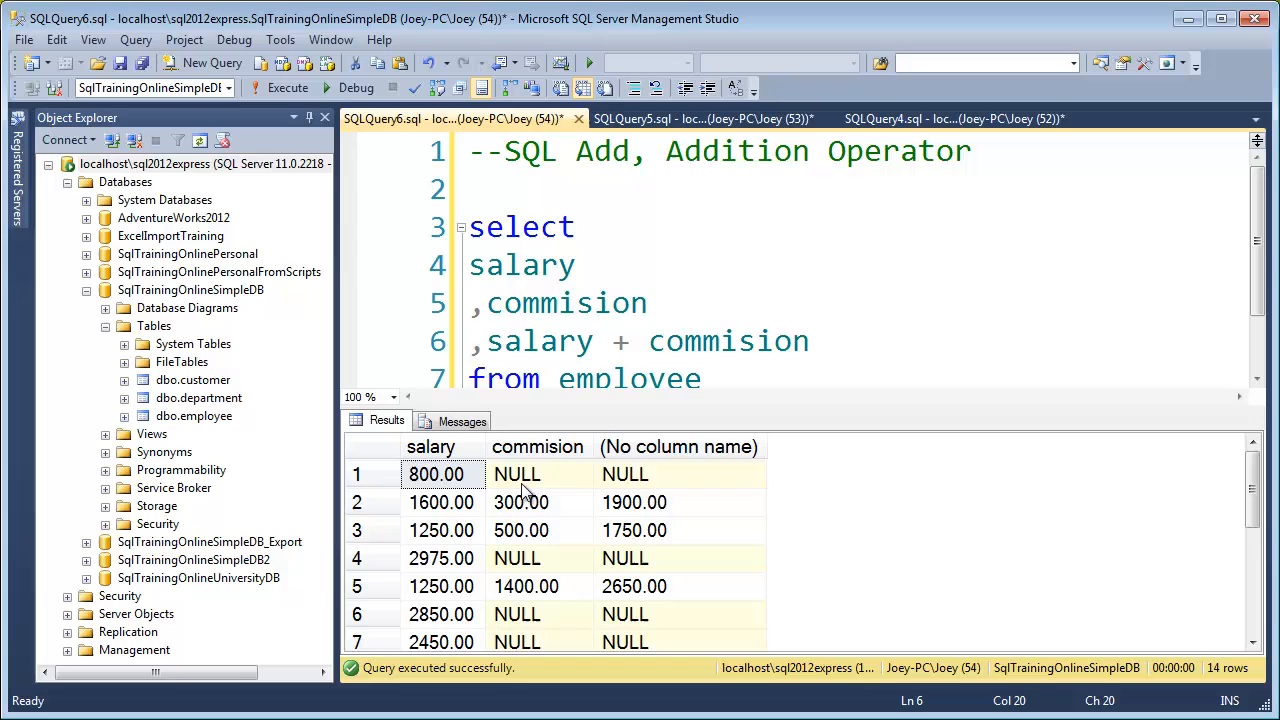
# Wrap commision on line 5 in isnull(commision,0) so NULLs show as 0.00.
pyautogui.click(679, 474)
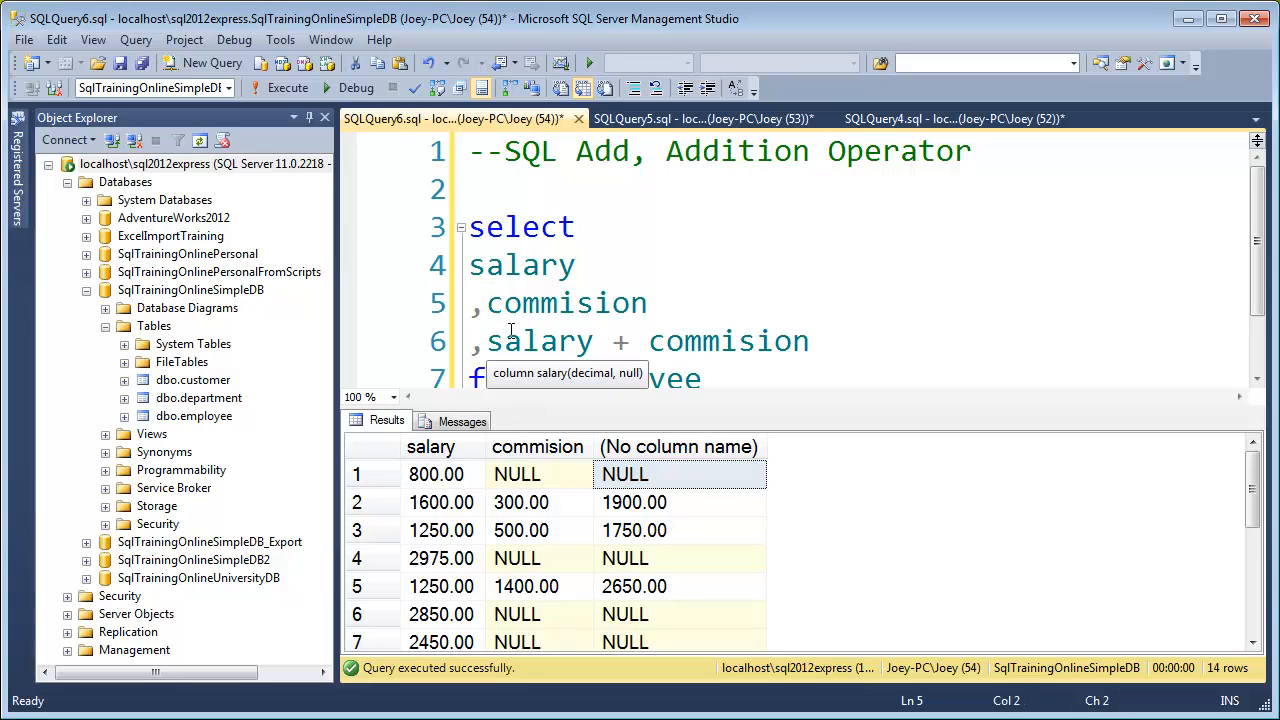
pyautogui.write('isnull(')
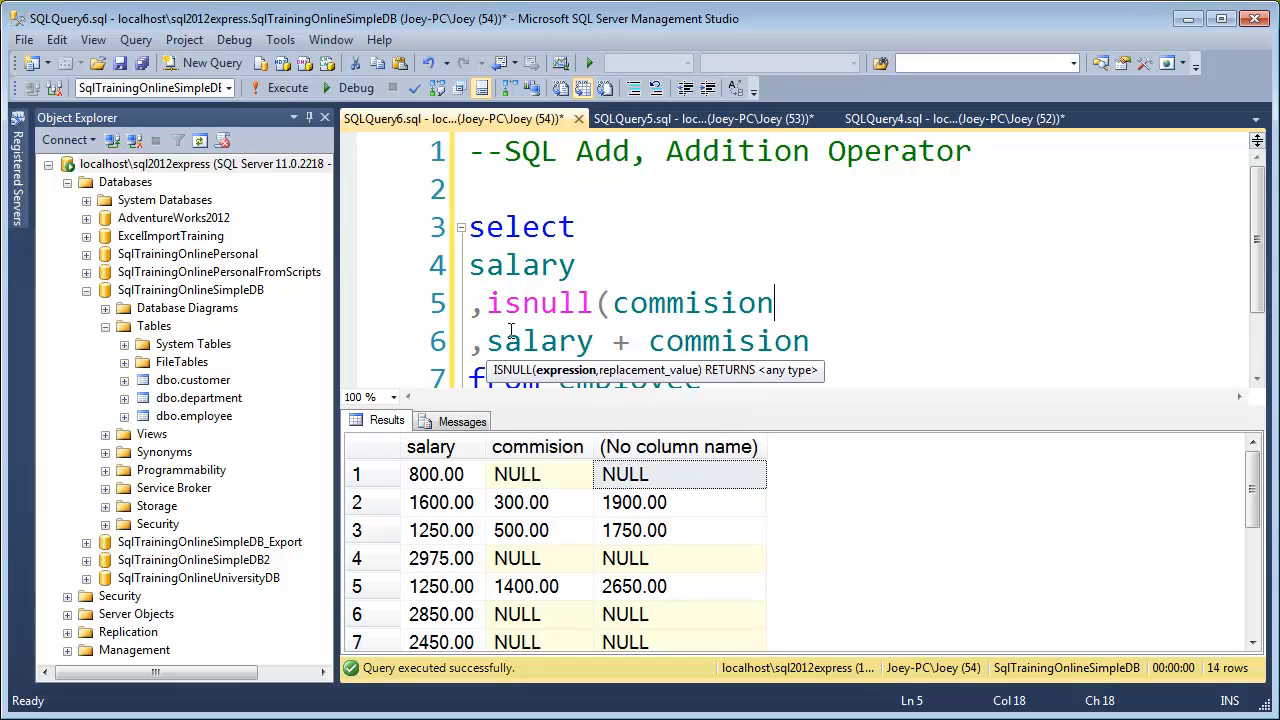
pyautogui.write(',0')
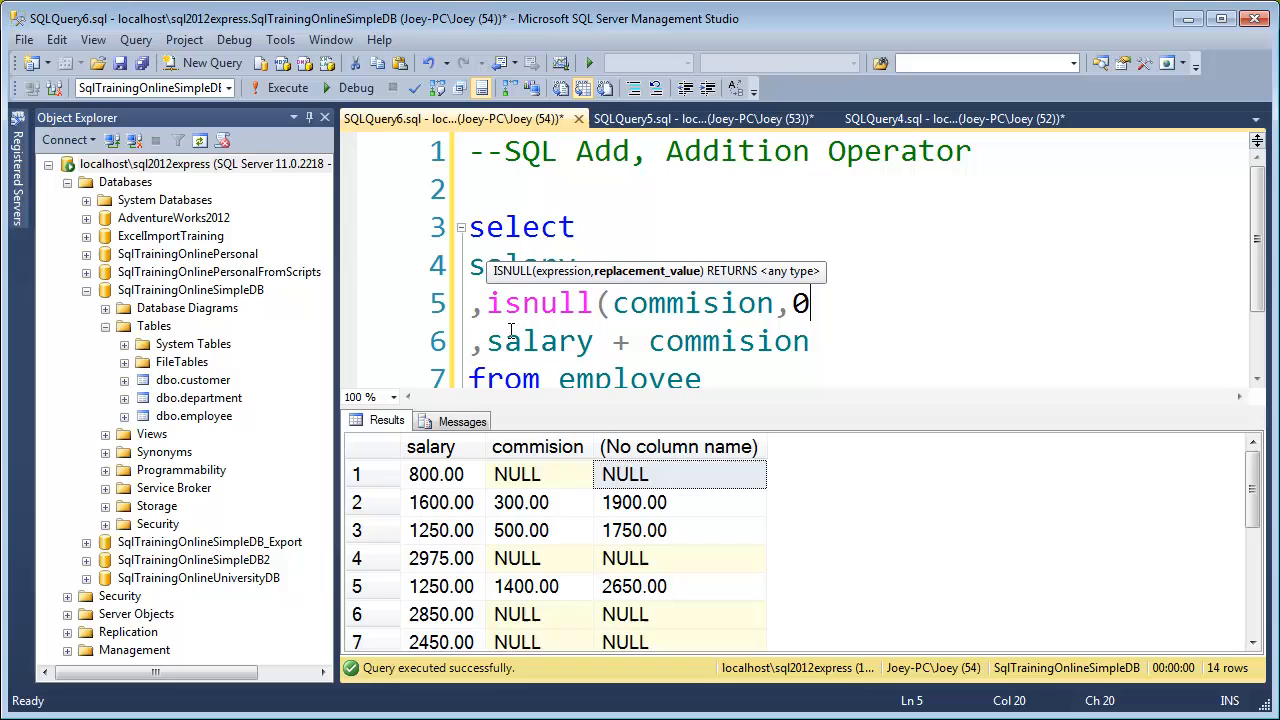
pyautogui.write(')')
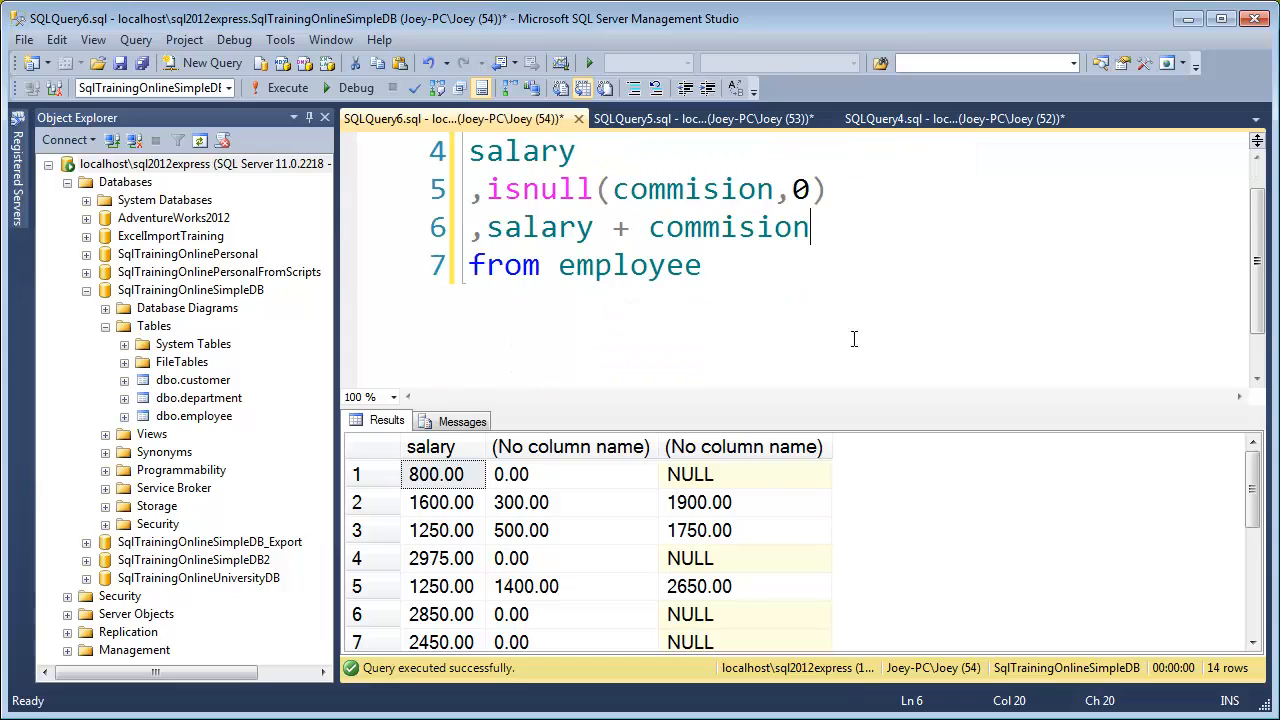
pyautogui.moveTo(525, 490)
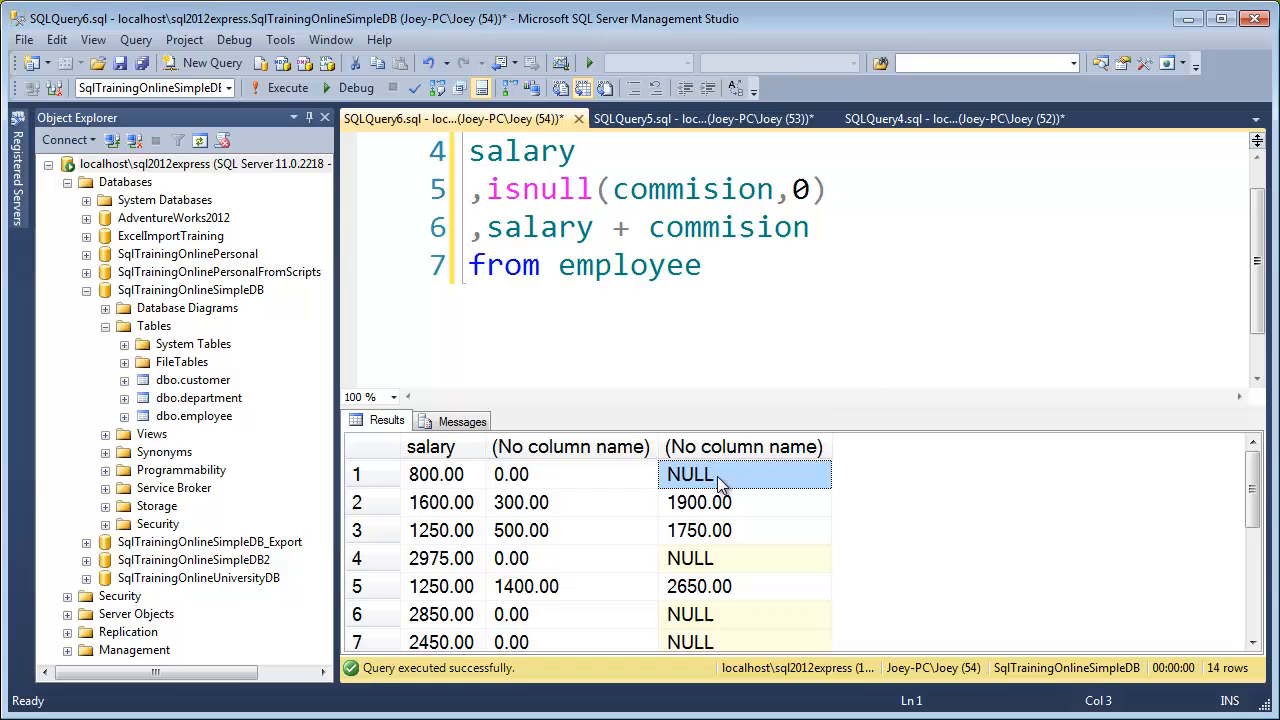
# Replace commision in the salary + commision sum with isnull(commision,0).
pyautogui.click(702, 265)
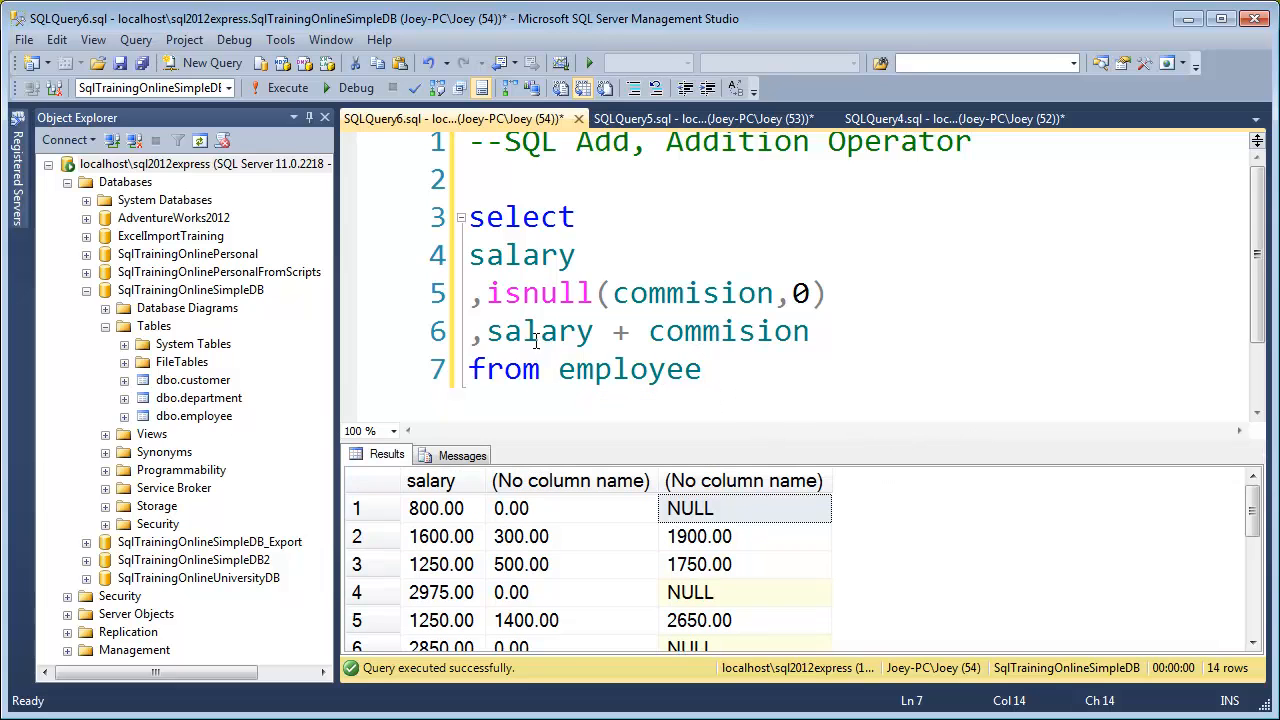
pyautogui.moveTo(487, 293); pyautogui.dragTo(825, 293)
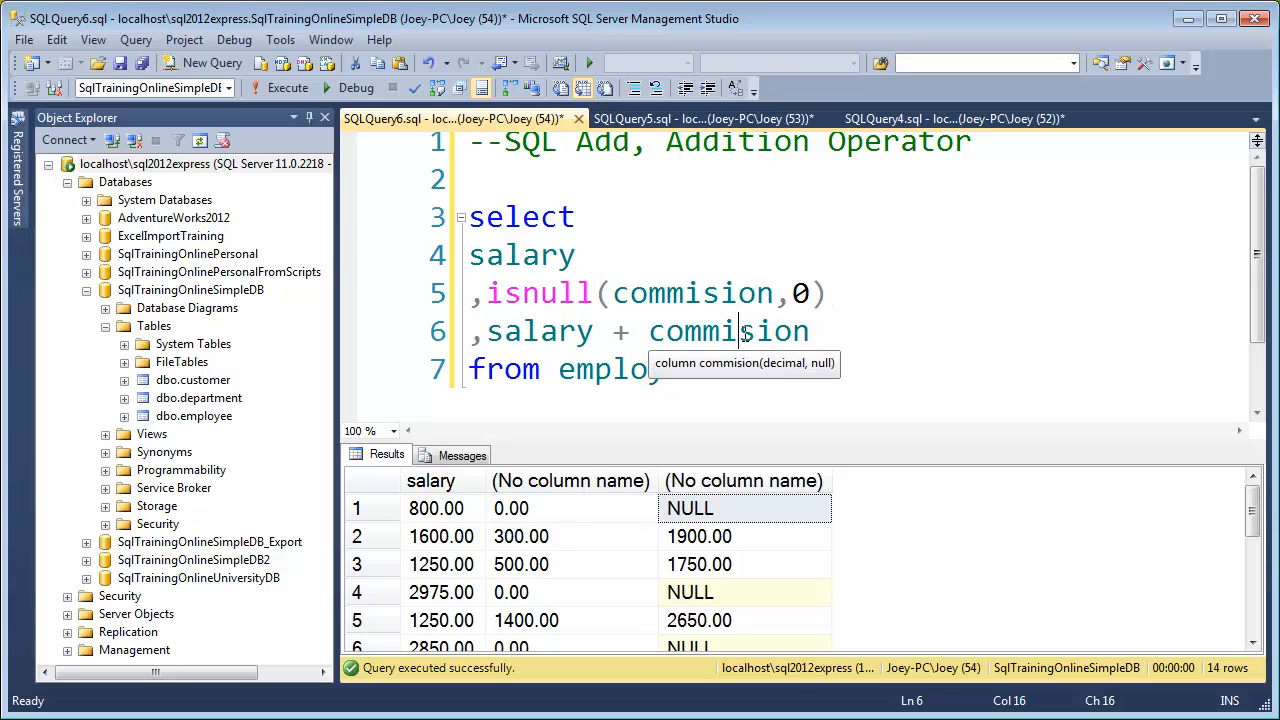
pyautogui.write('isnull(commision,0)')
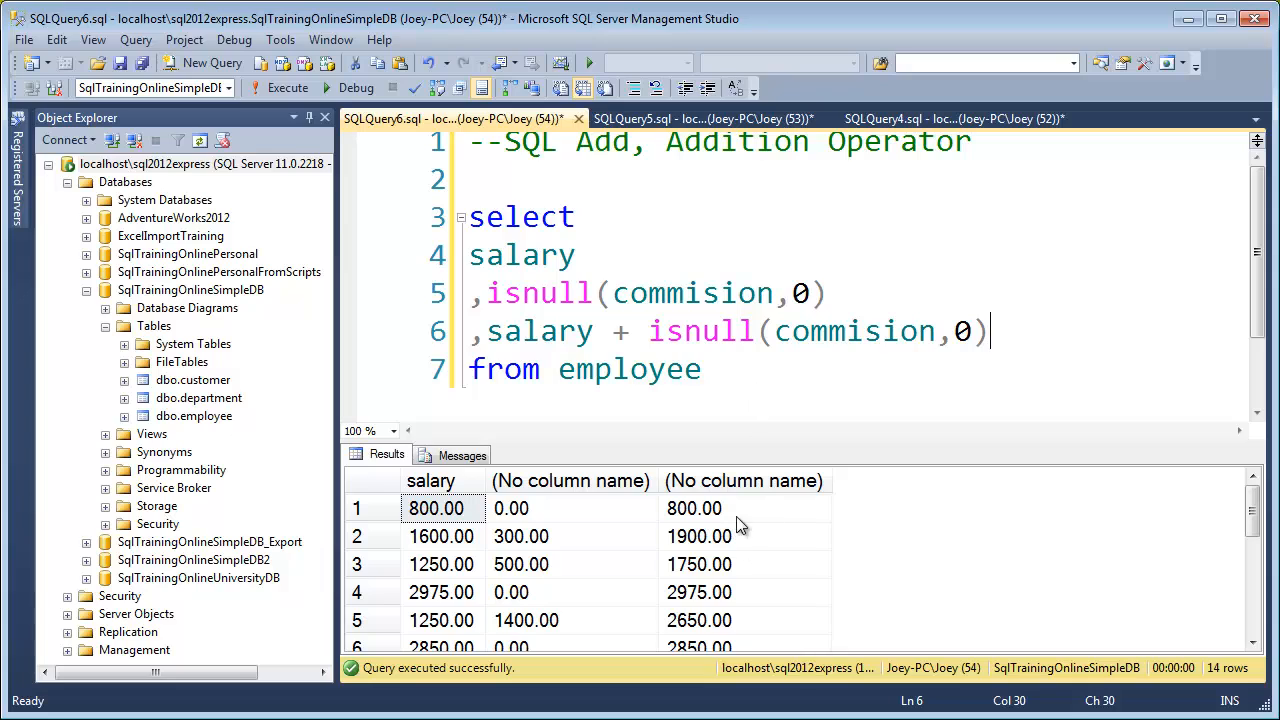
pyautogui.moveTo(955, 390)
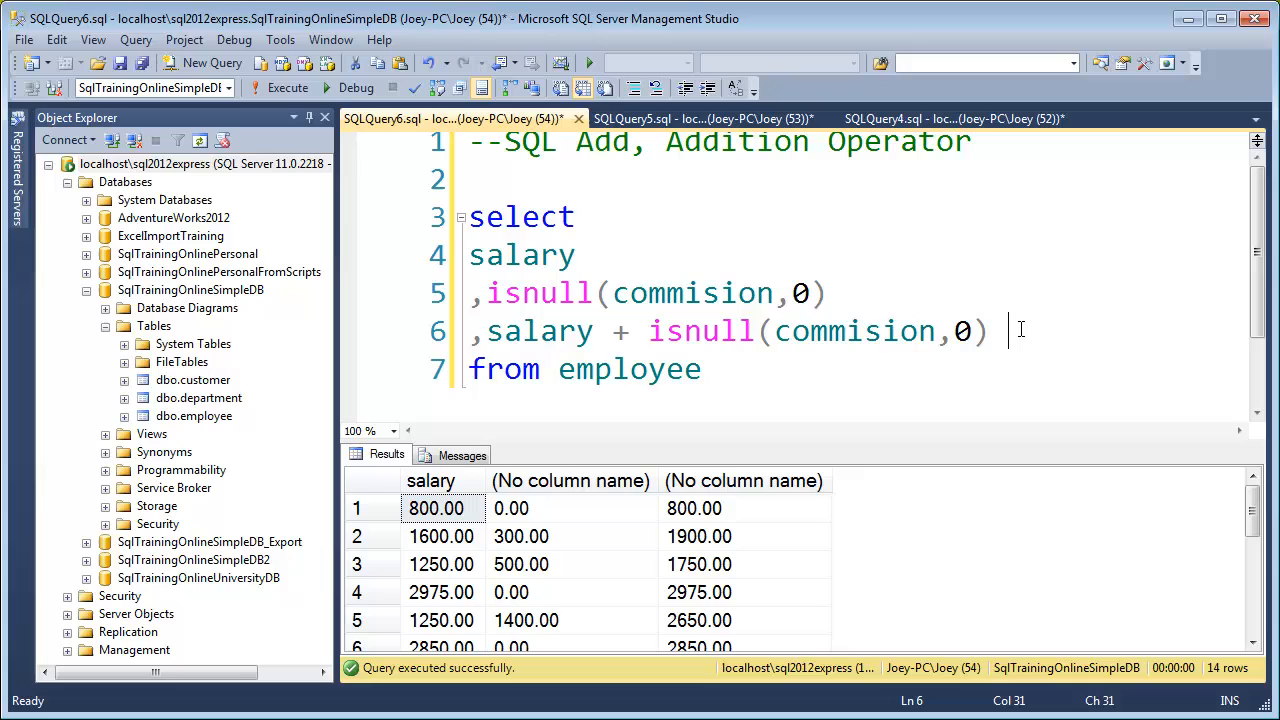
# Alias the sum as total_compensation and the isnull column as commision.
pyautogui.write('as')
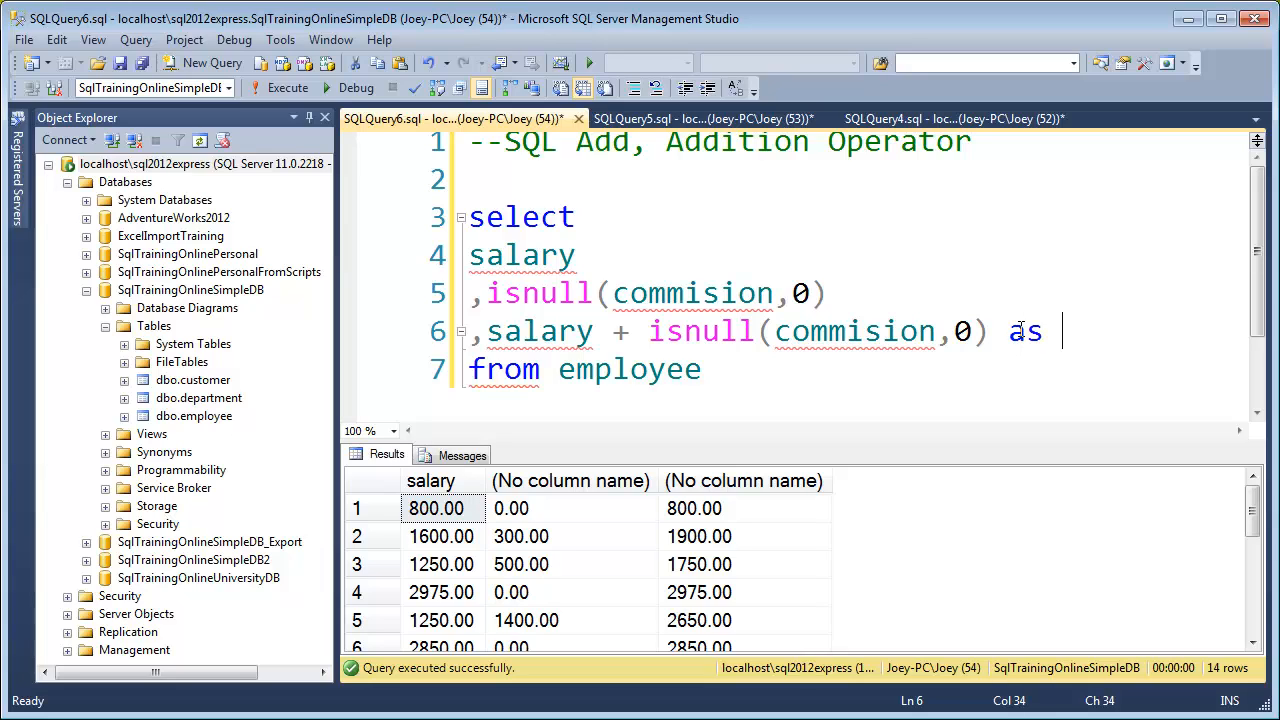
pyautogui.write('total_compensation')
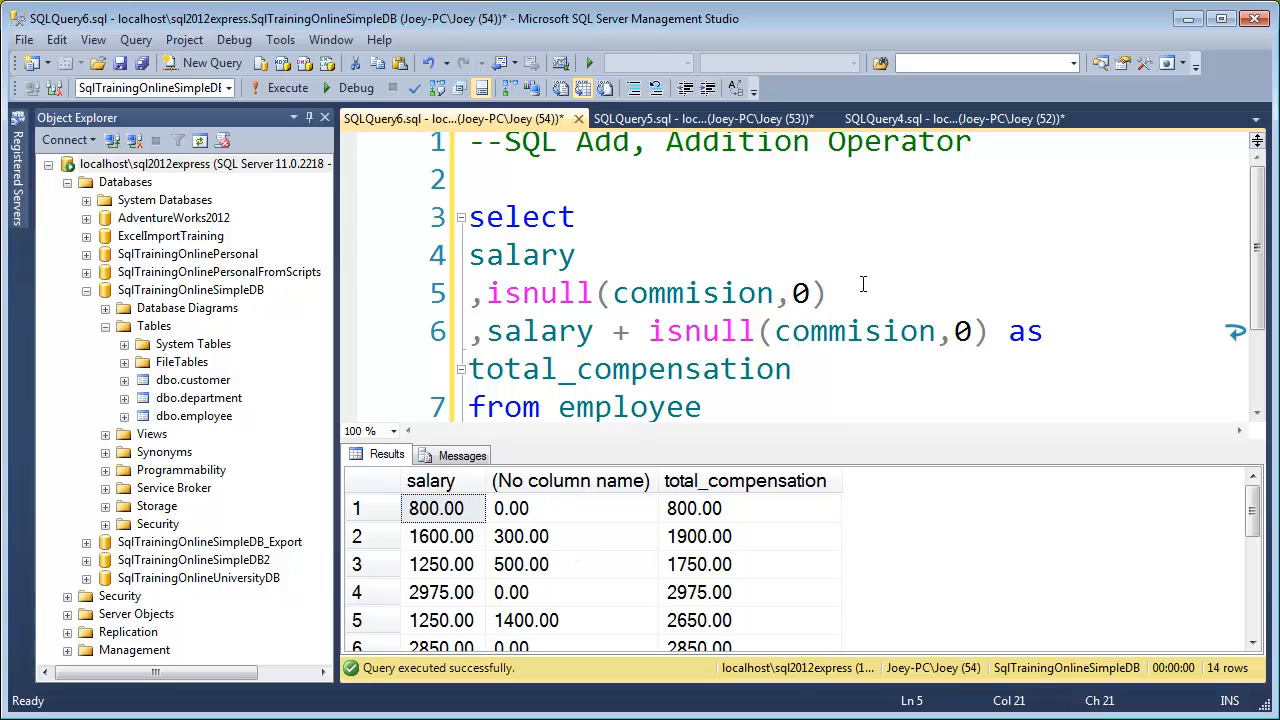
pyautogui.write('as com')
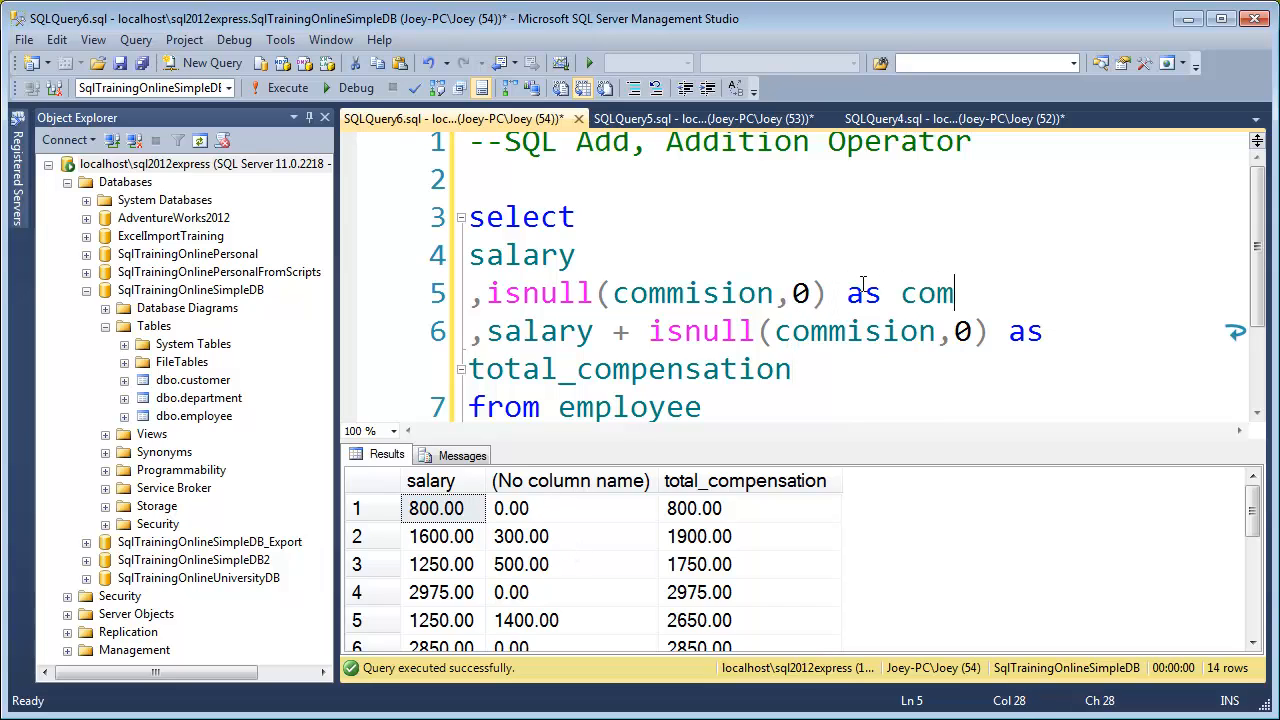
pyautogui.write('mision')
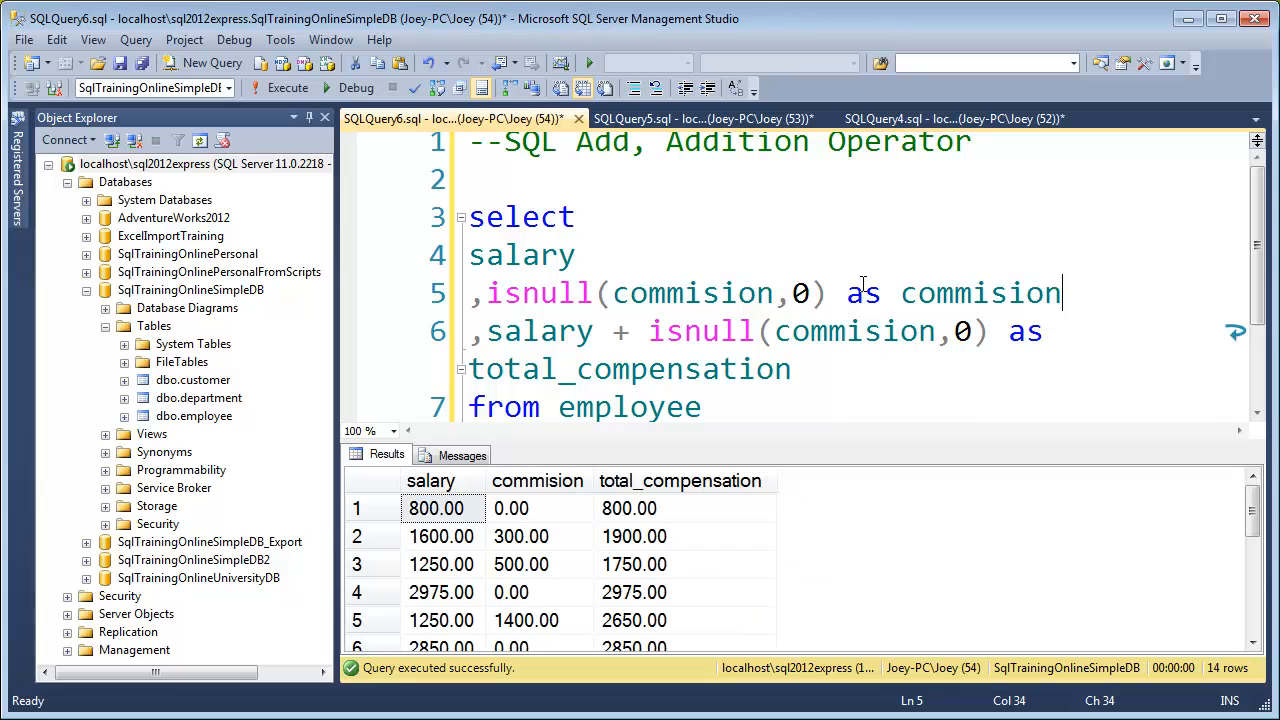
pyautogui.moveTo(775, 394)
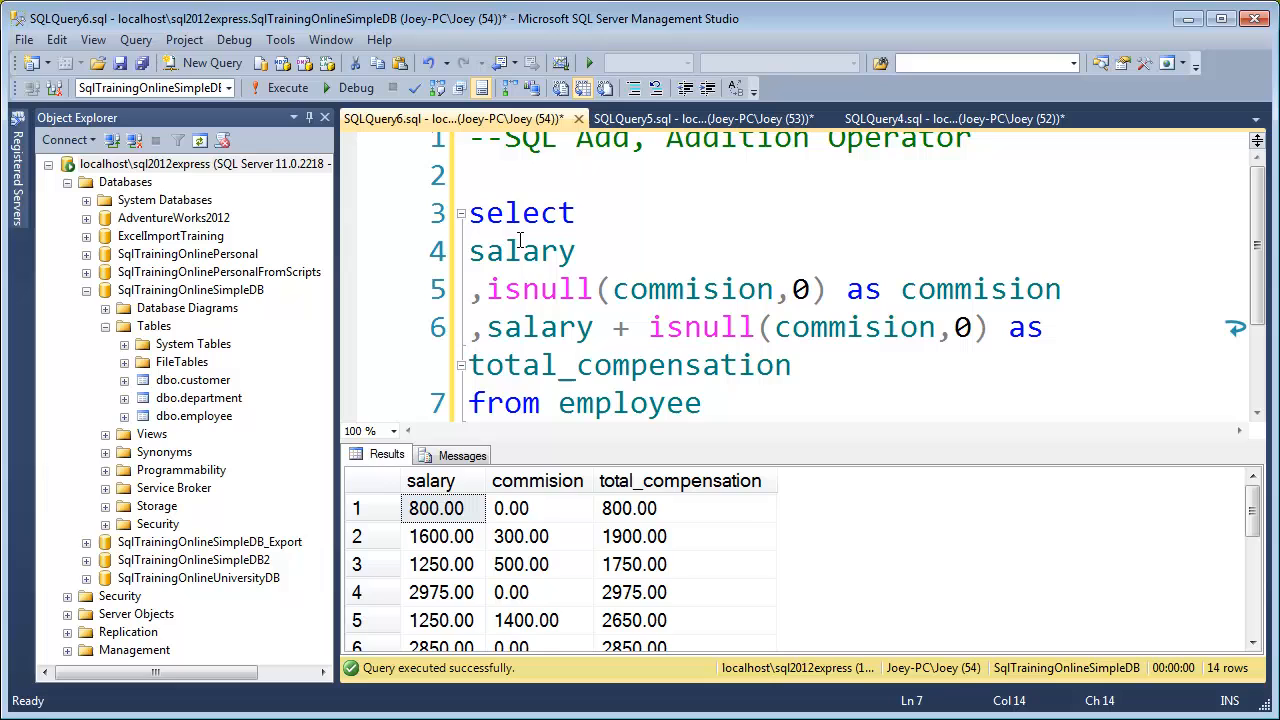
# Run a second select * from employee query below the first, then begin changing it to hire_date.
pyautogui.moveTo(468, 212); pyautogui.dragTo(702, 403)
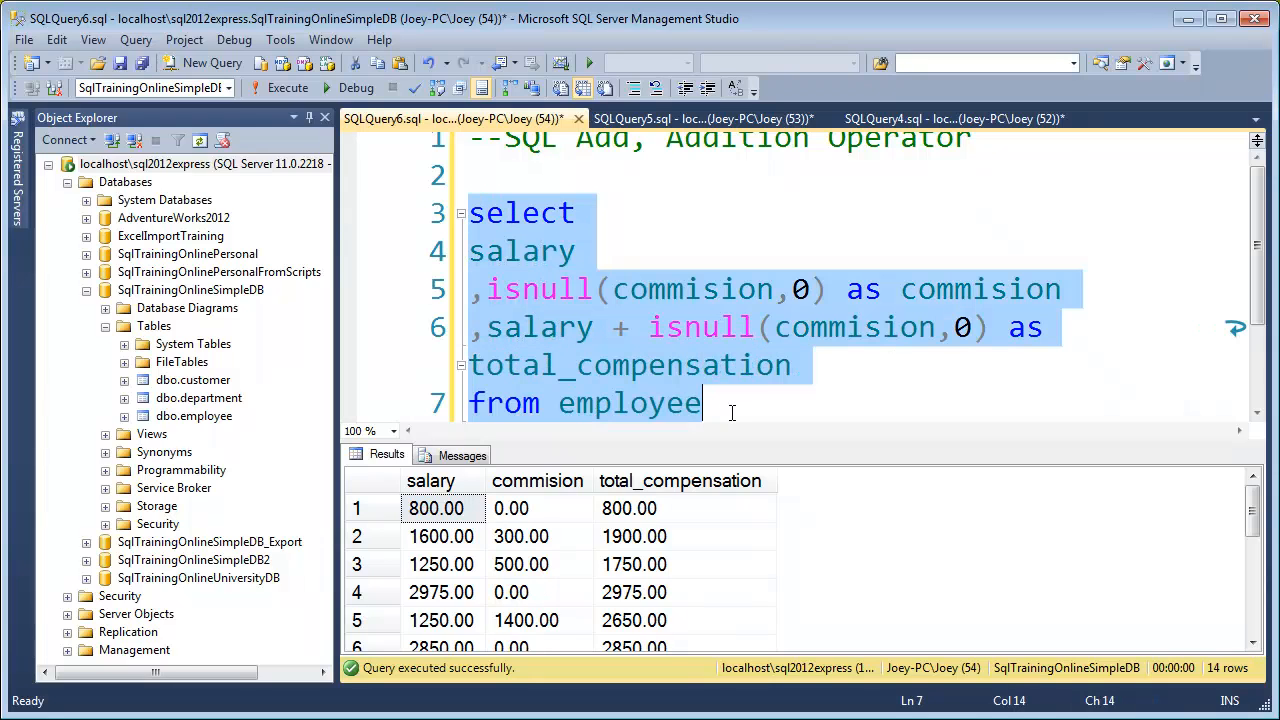
pyautogui.click(703, 403)
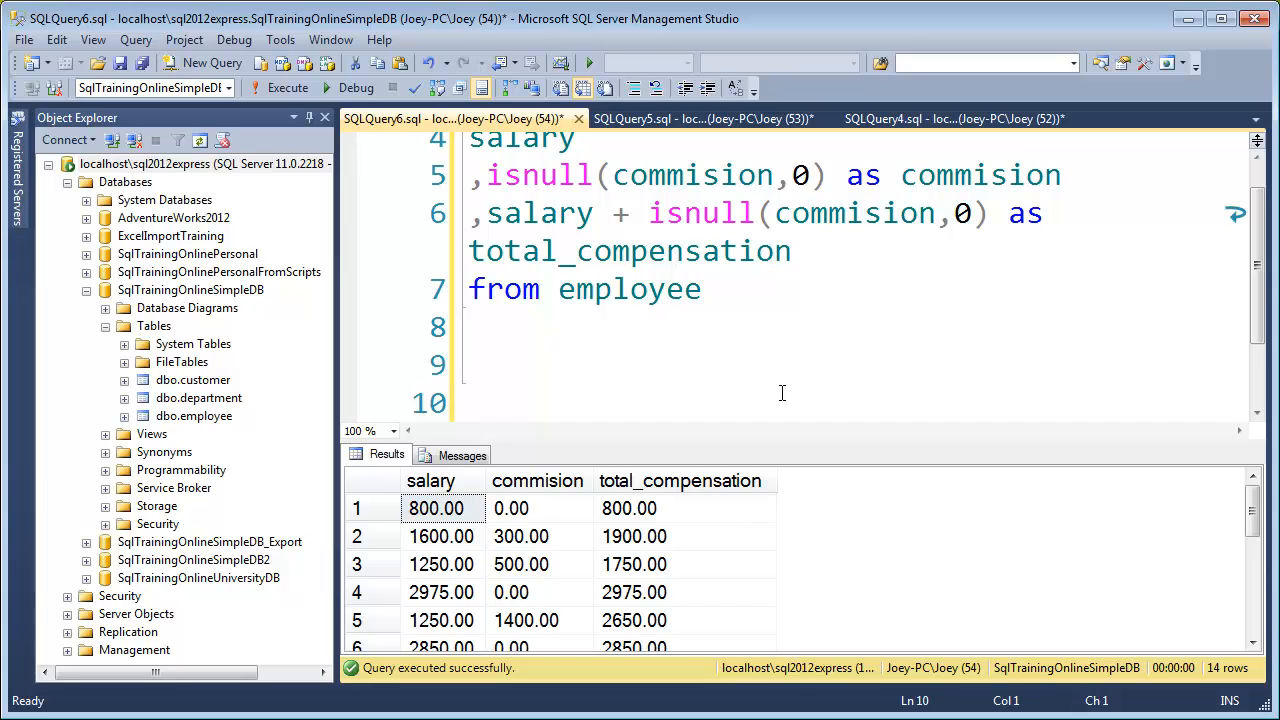
pyautogui.write('declar')
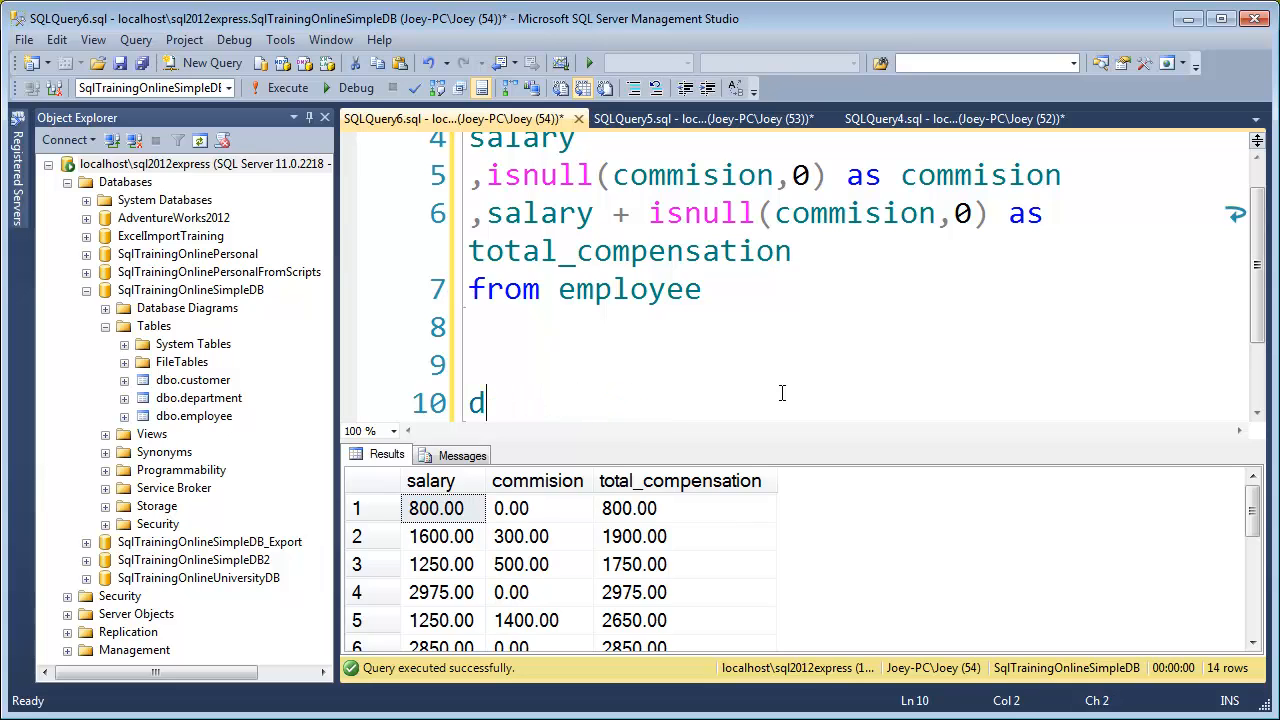
pyautogui.write('elect')
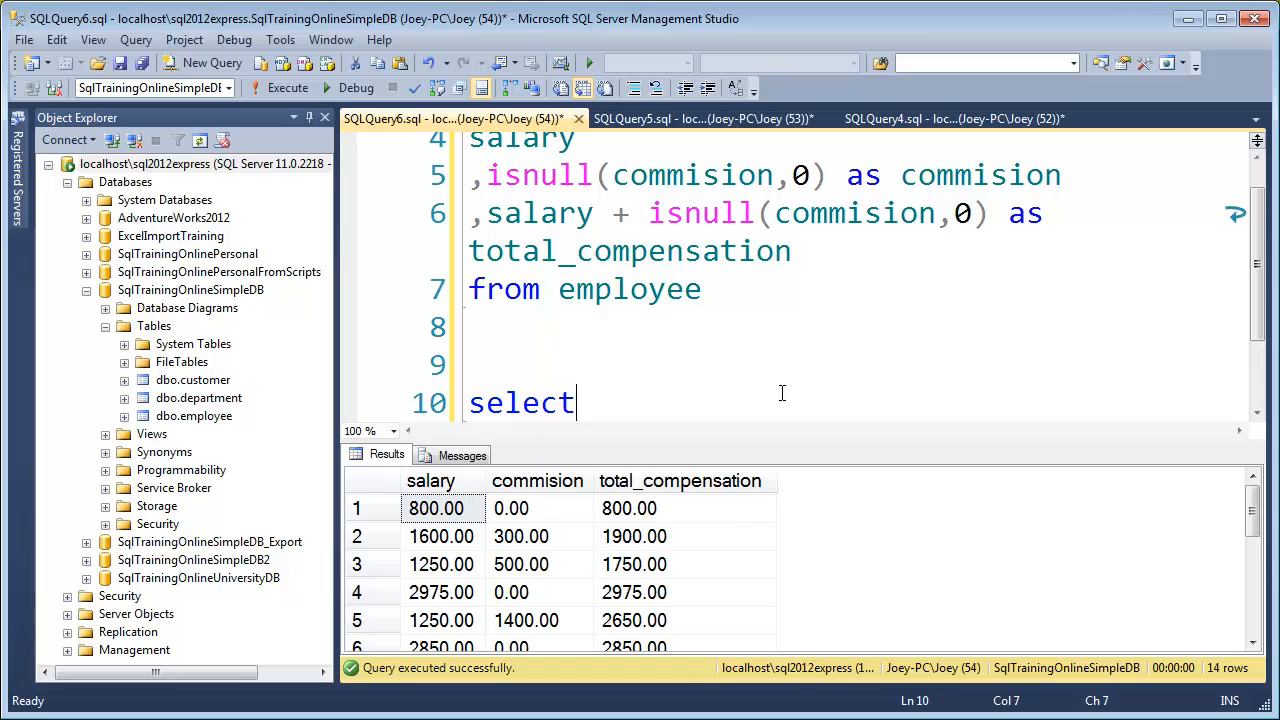
pyautogui.write('* from employee')
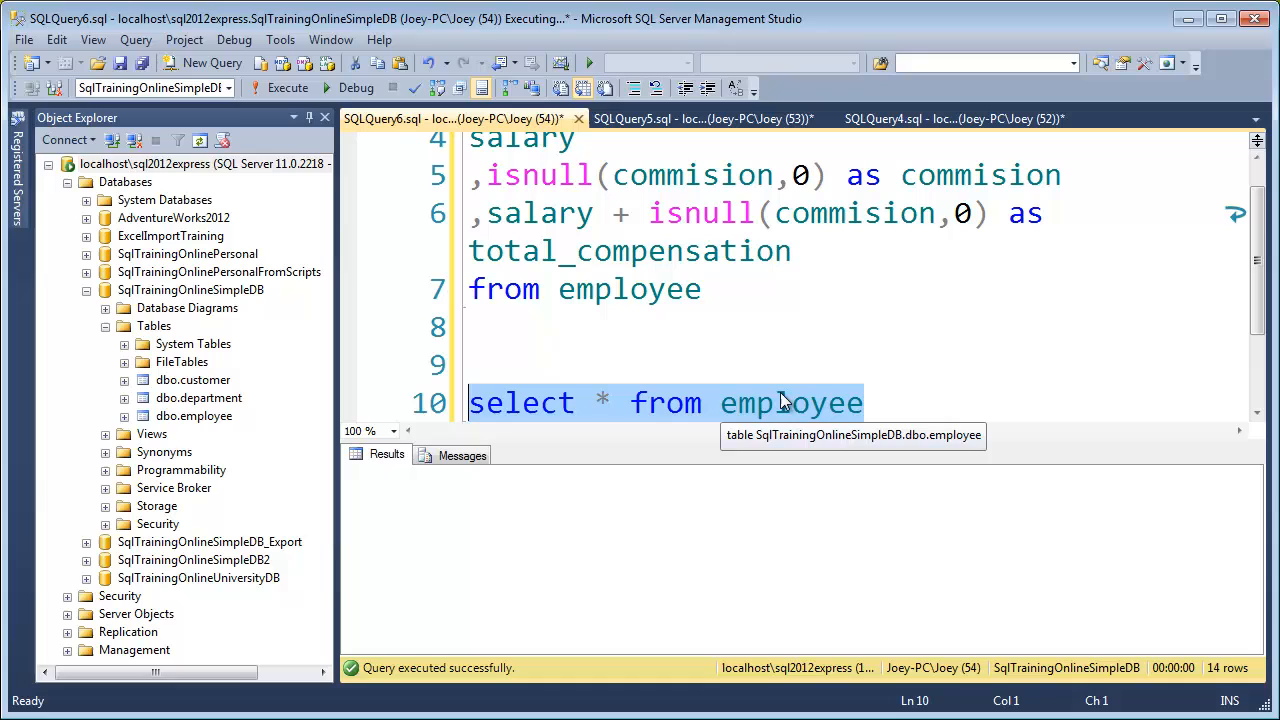
pyautogui.click(287, 87)
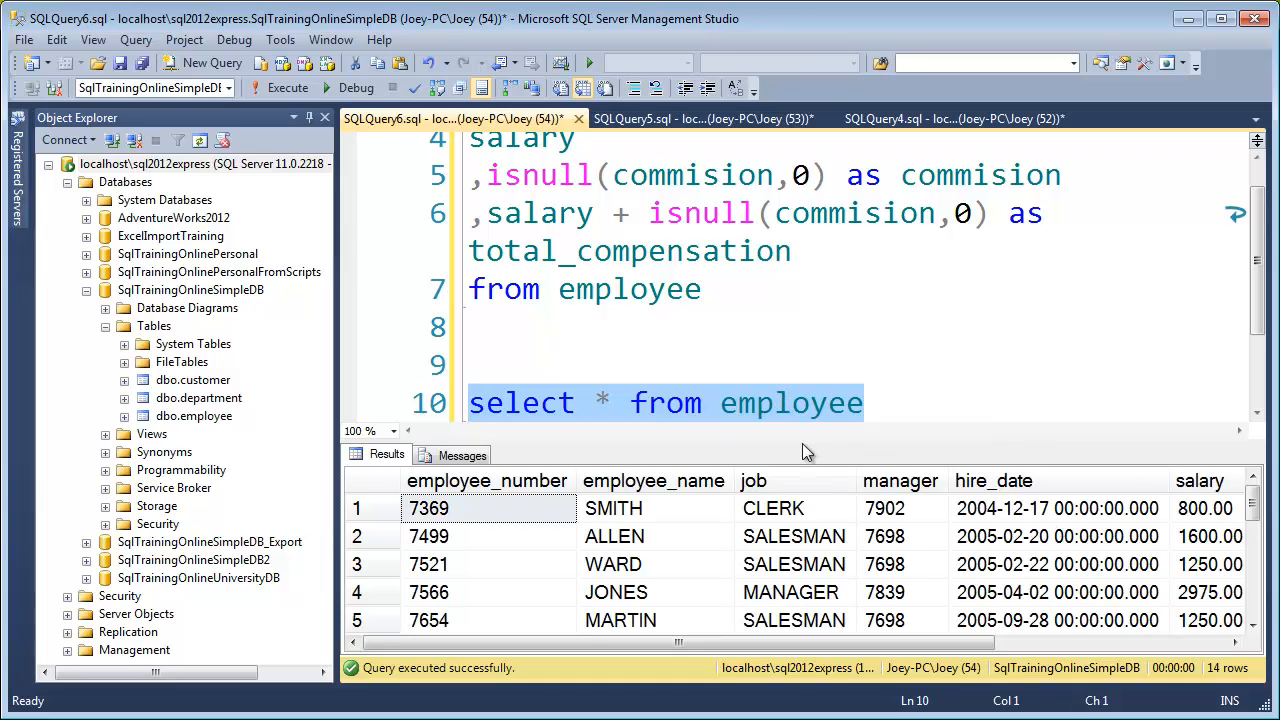
pyautogui.click(615, 402)
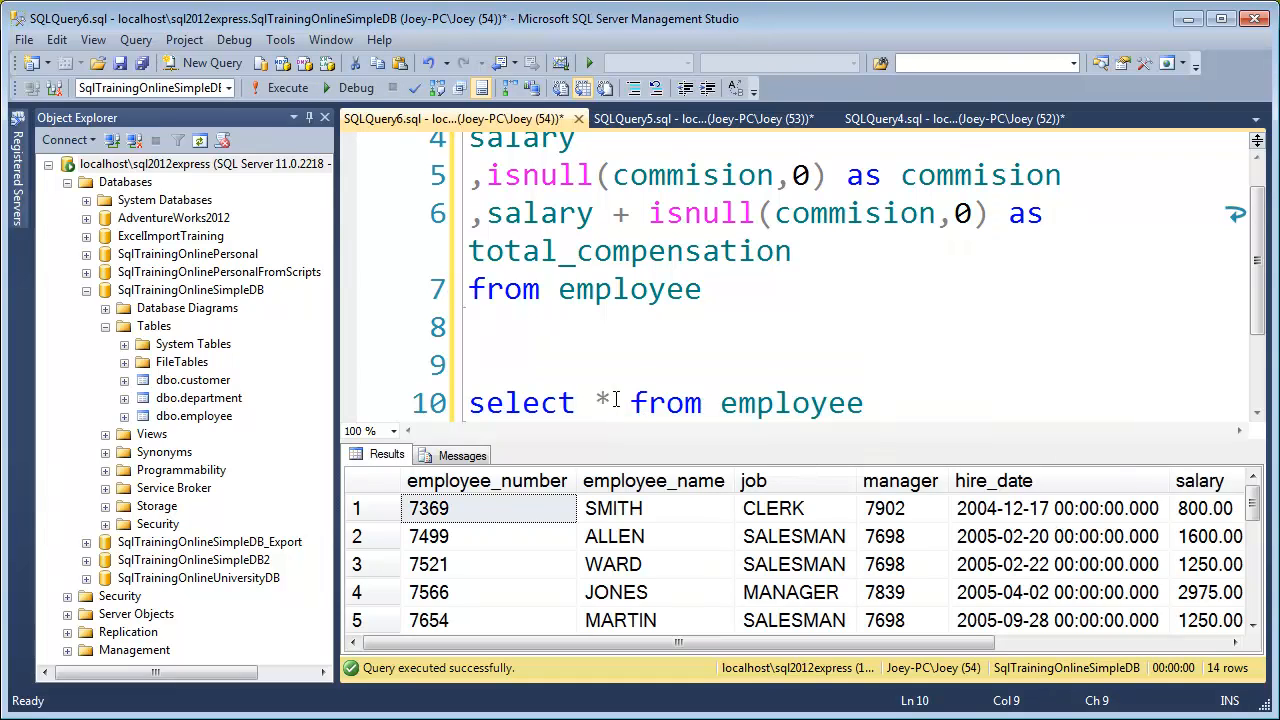
pyautogui.write('hire_date')
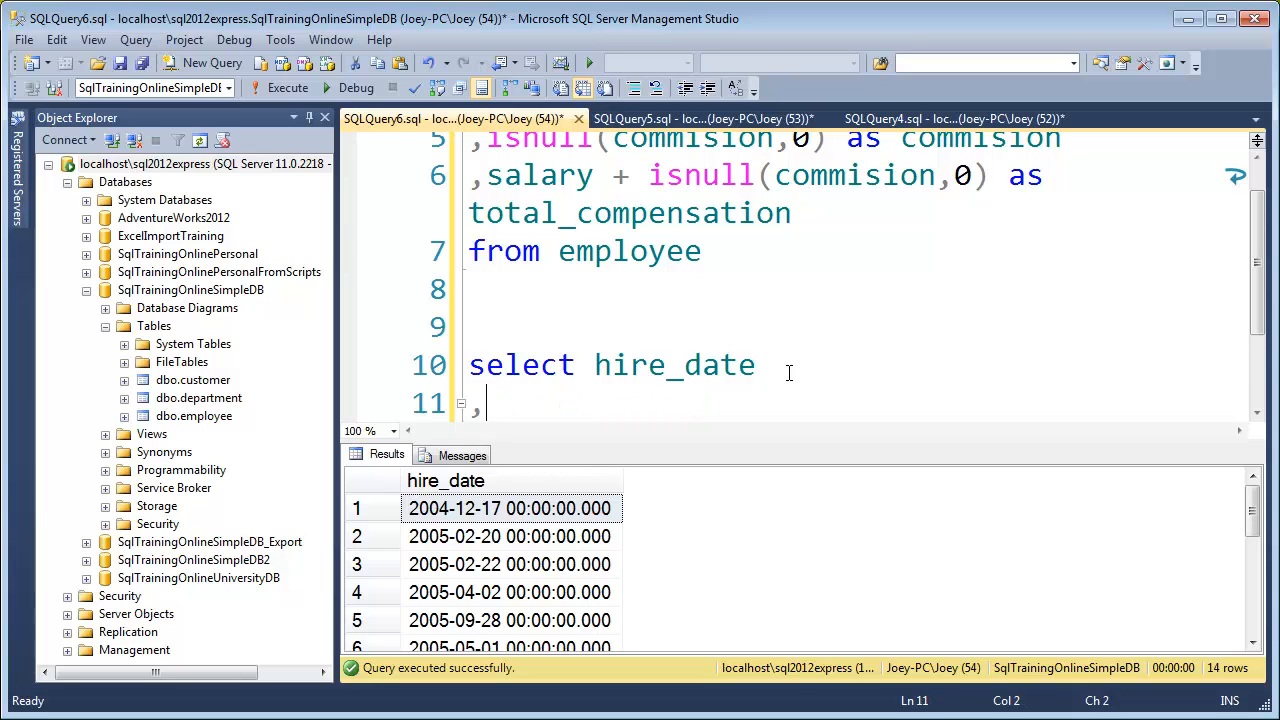
# Add hire_date + 2 to the second query, run it, and inspect the shifted dates.
pyautogui.write(',hire_date')
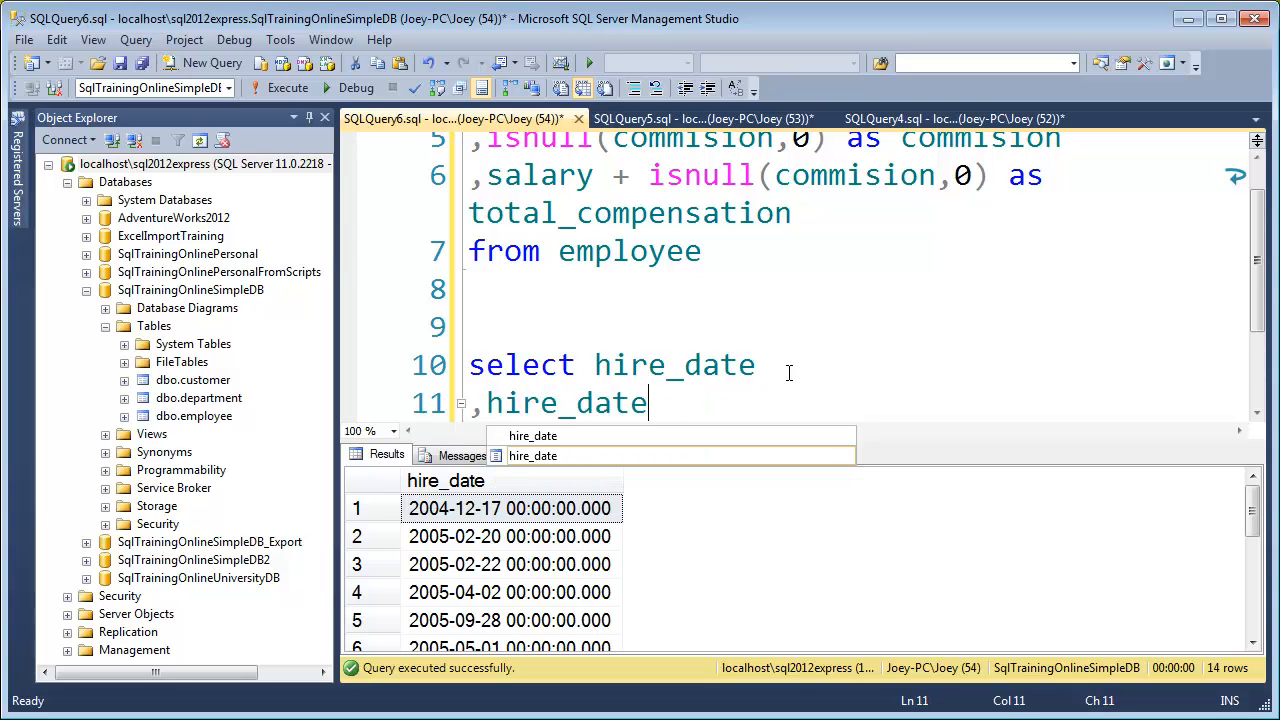
pyautogui.write('+')
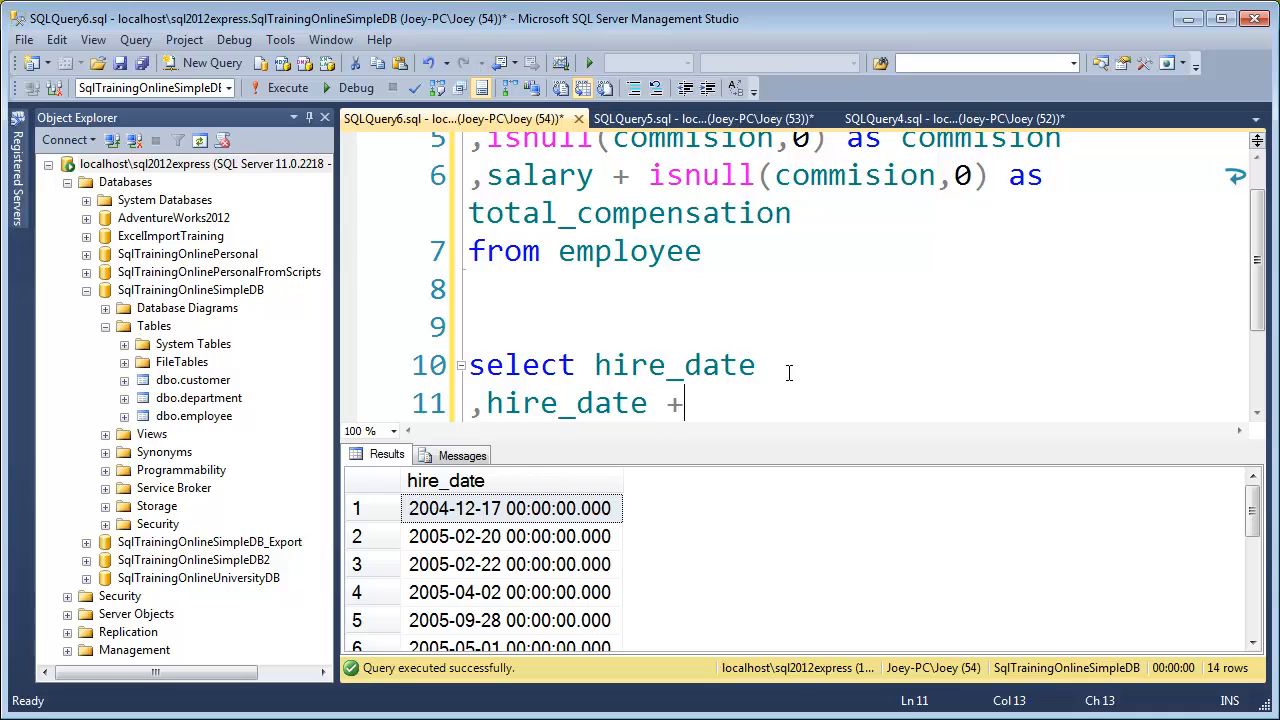
pyautogui.write('2')
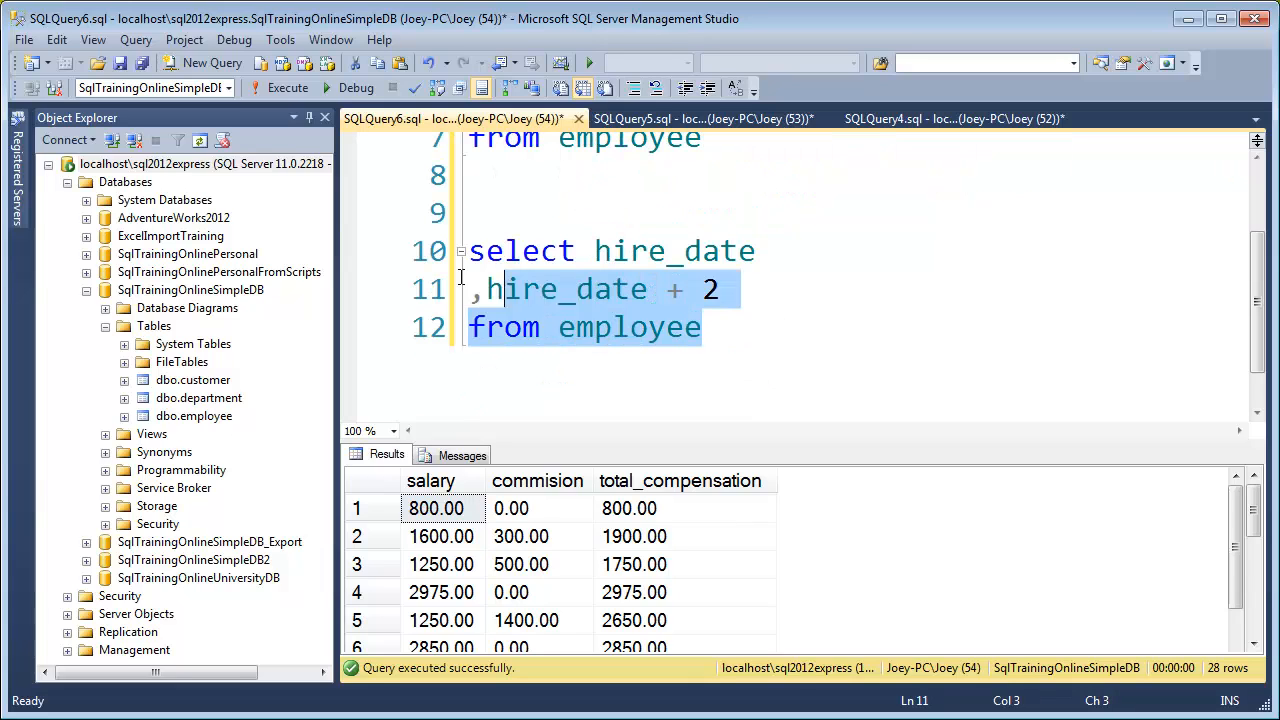
pyautogui.click(287, 88)
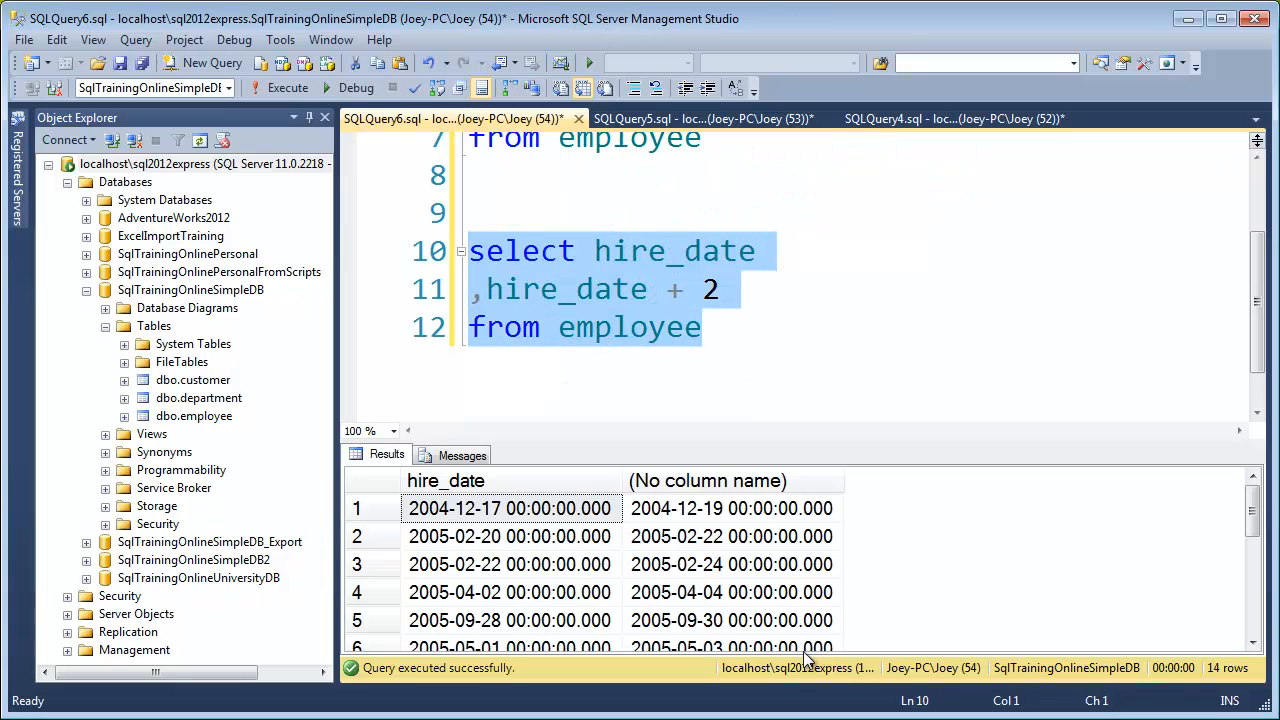
pyautogui.click(510, 508)
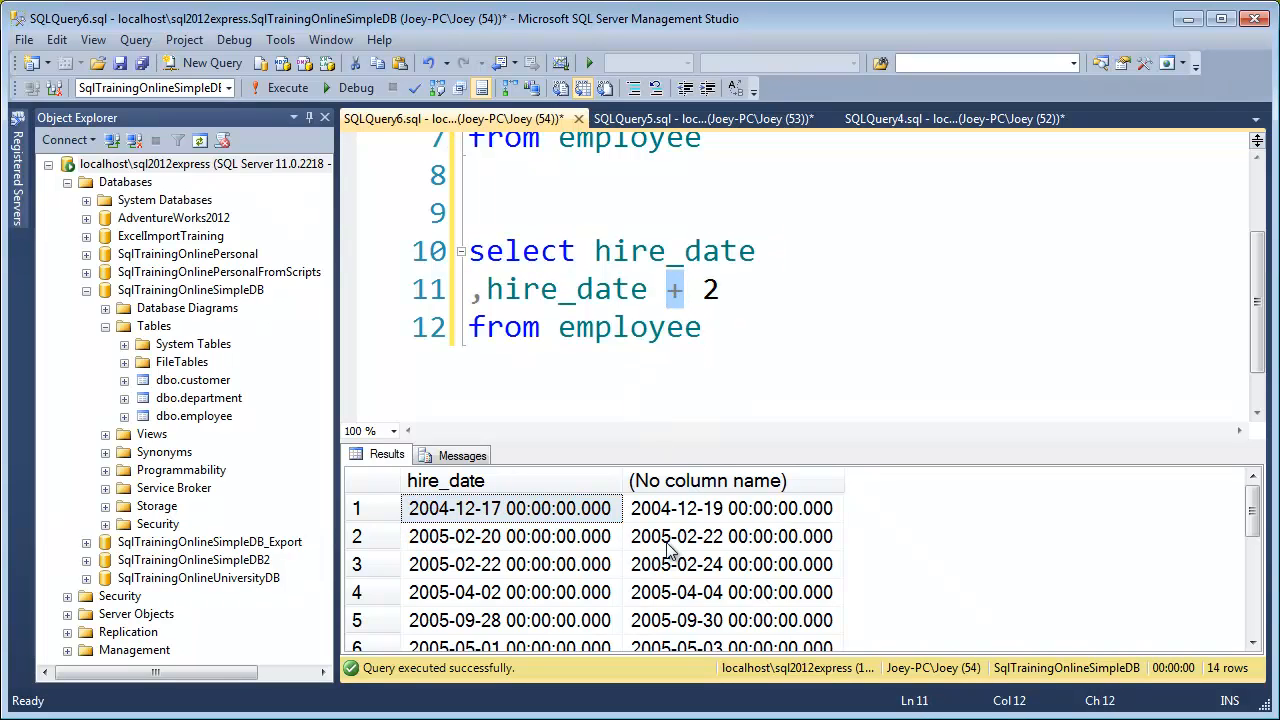
pyautogui.click(731, 508)
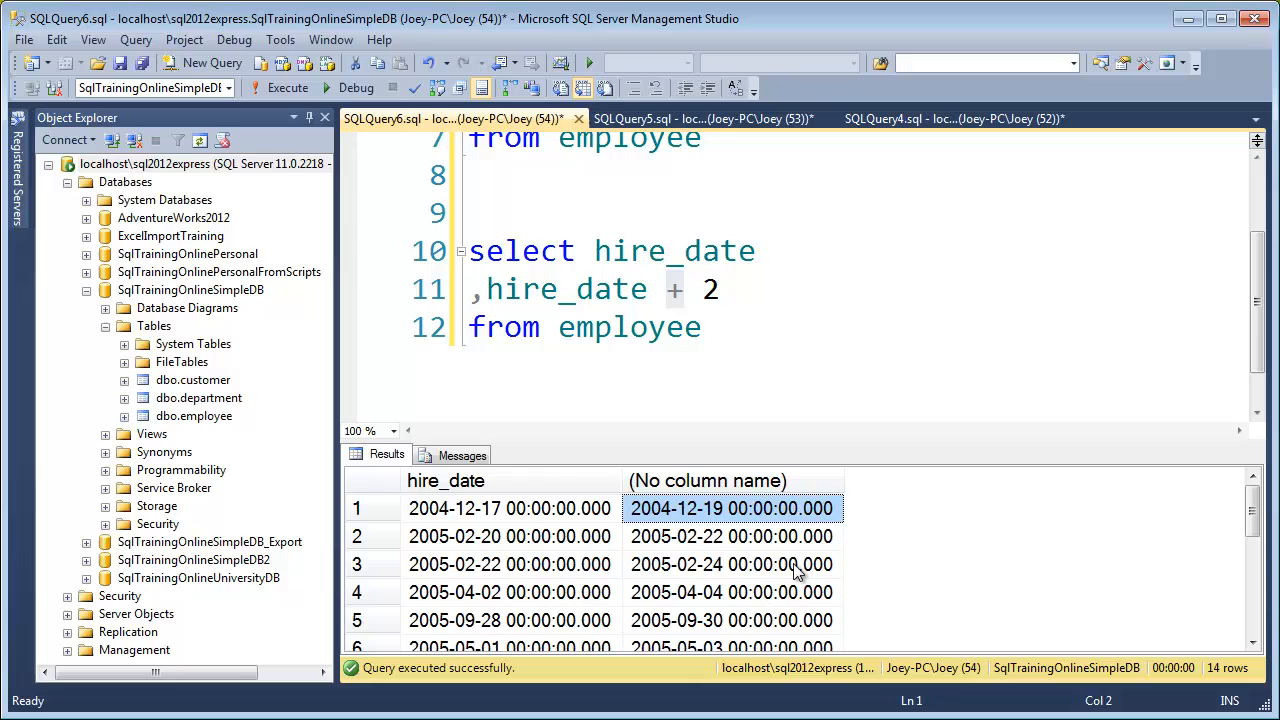
pyautogui.moveTo(778, 389)
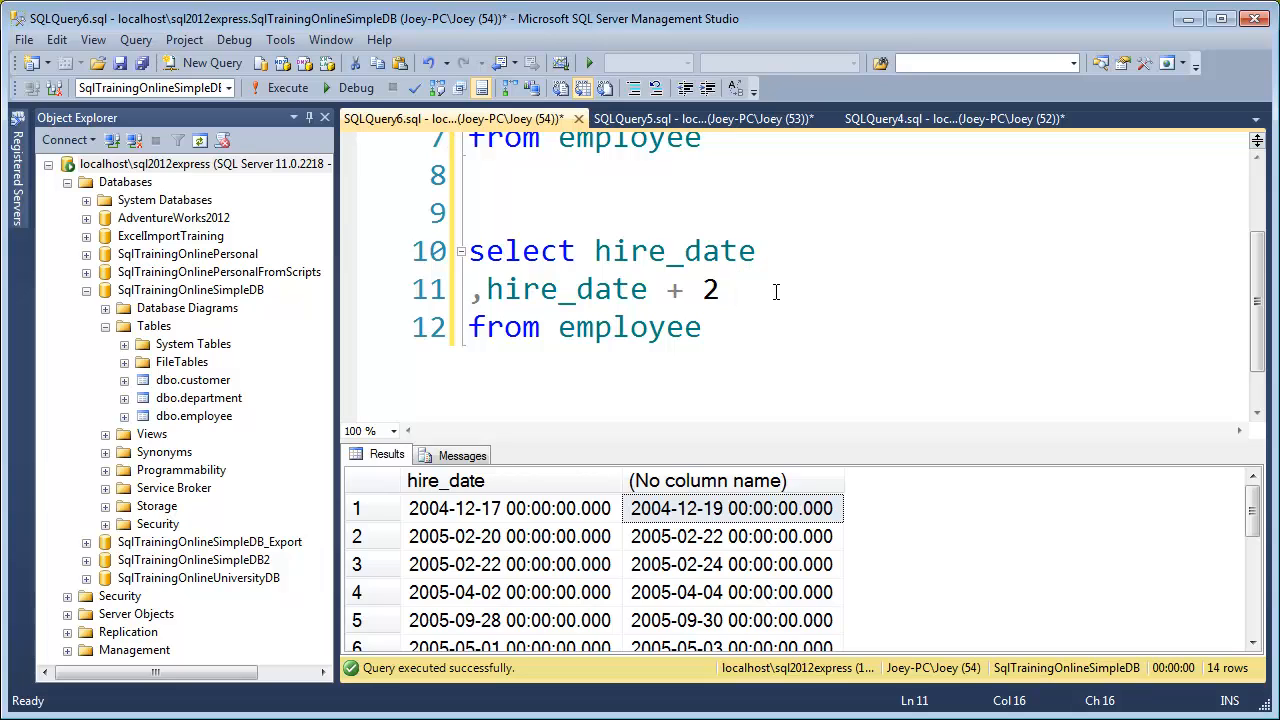
# Alias the hire_date + 2 column as training_date on line 11.
pyautogui.write('training')
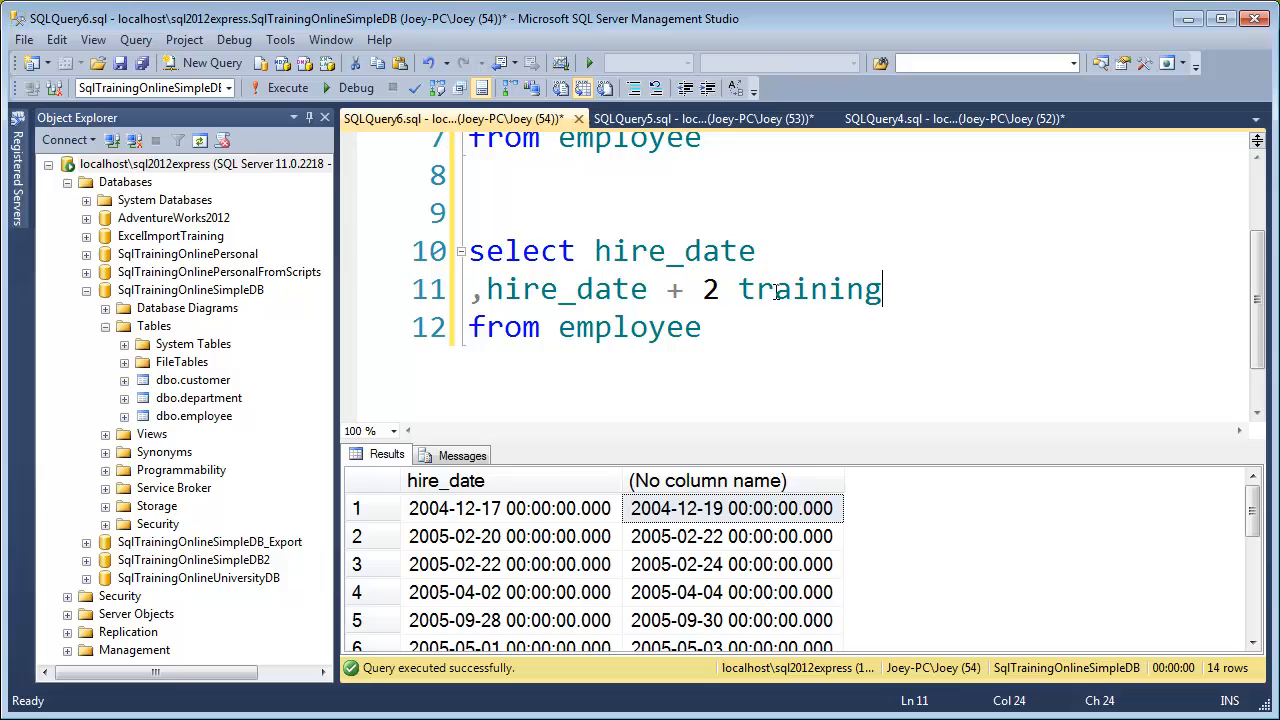
pyautogui.write('_date')
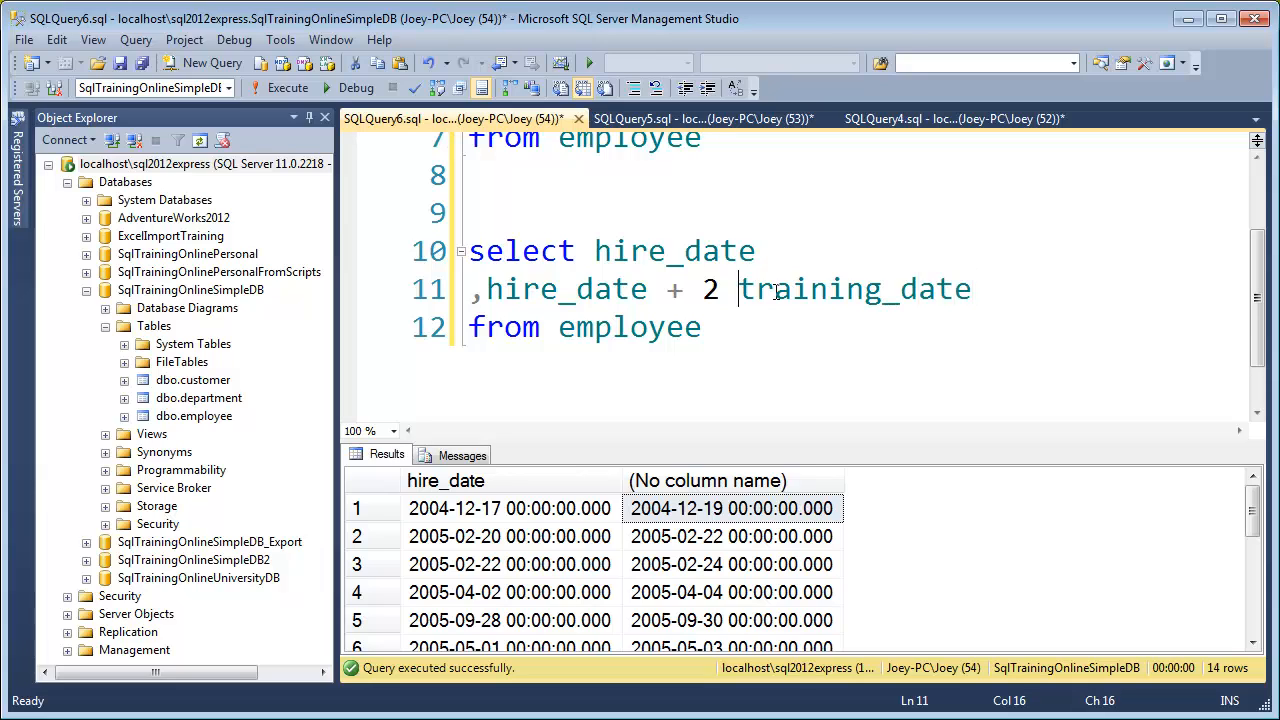
pyautogui.write('as')
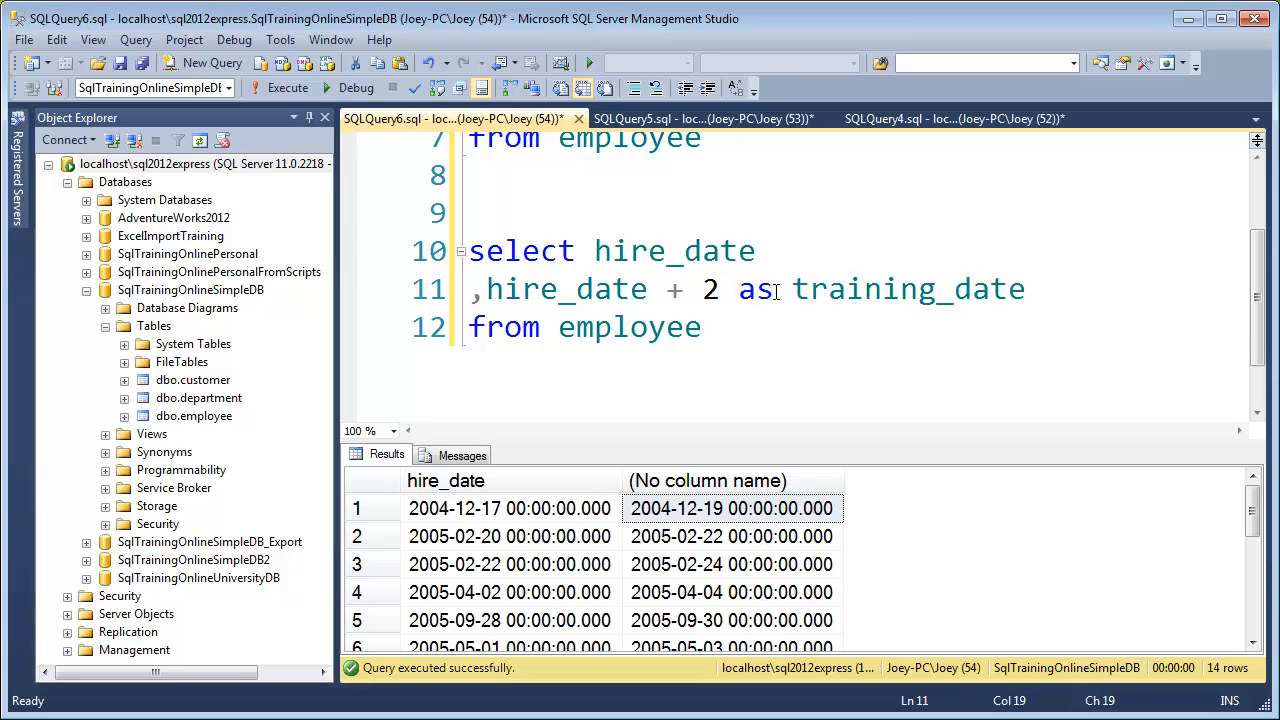